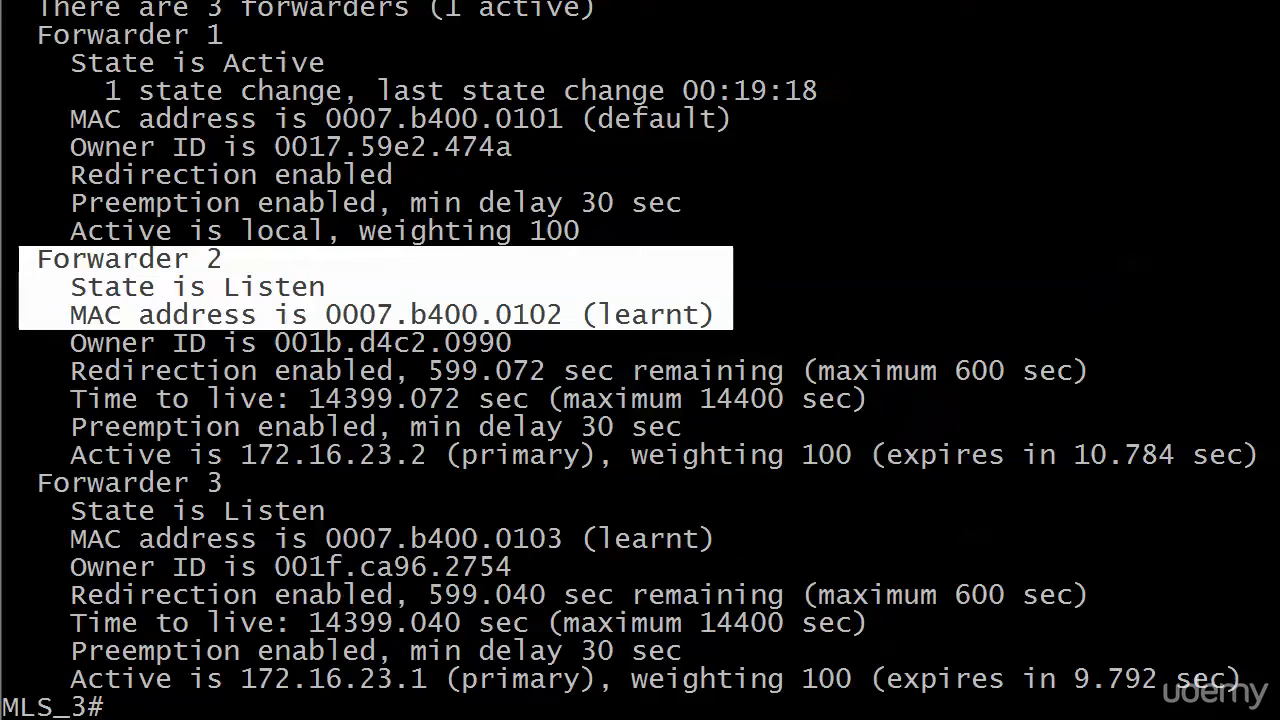
# Review MLS_3's GLBP output, highlighting the Forwarder 2 state and MAC lines.
pyautogui.scroll(3)
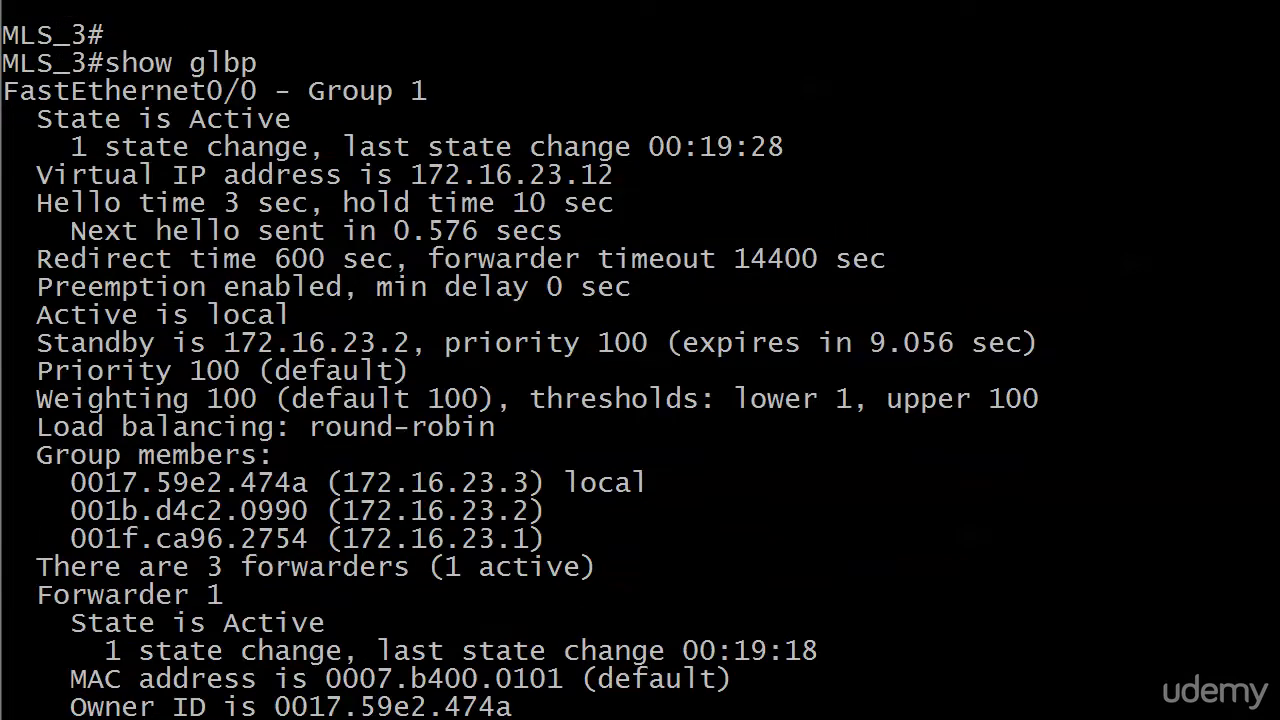
pyautogui.scroll(-3)
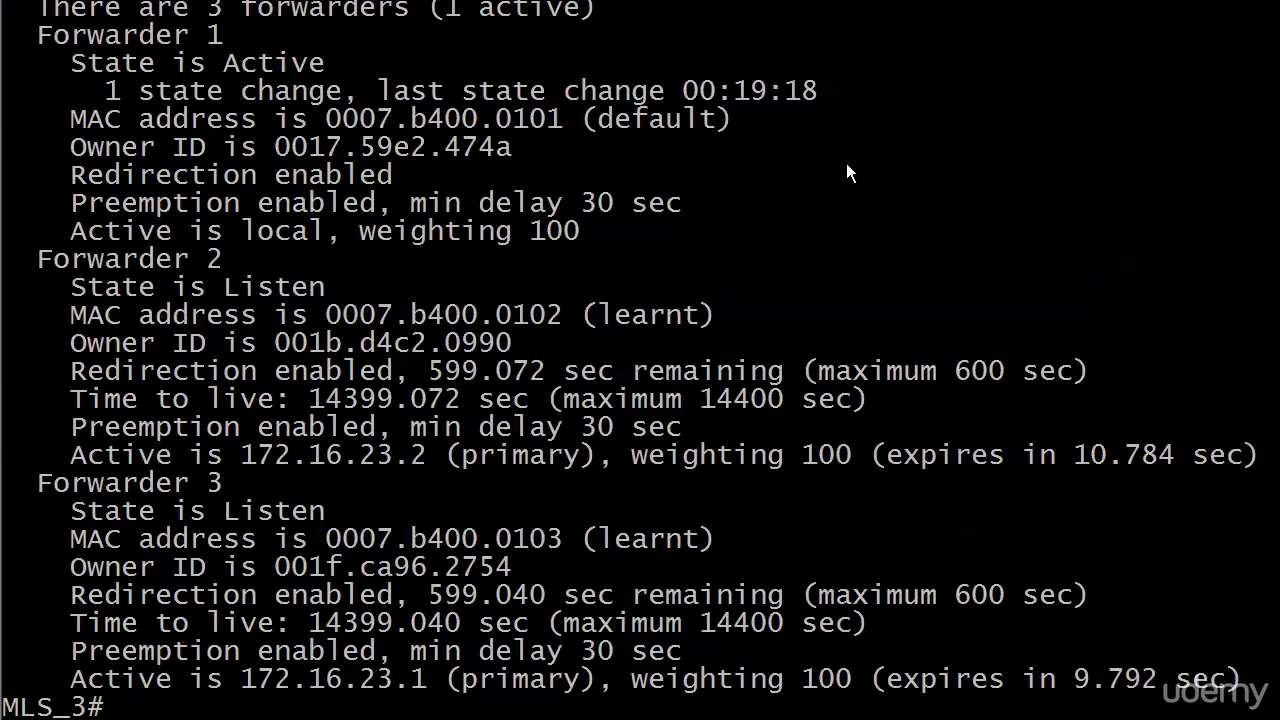
pyautogui.scroll(3)
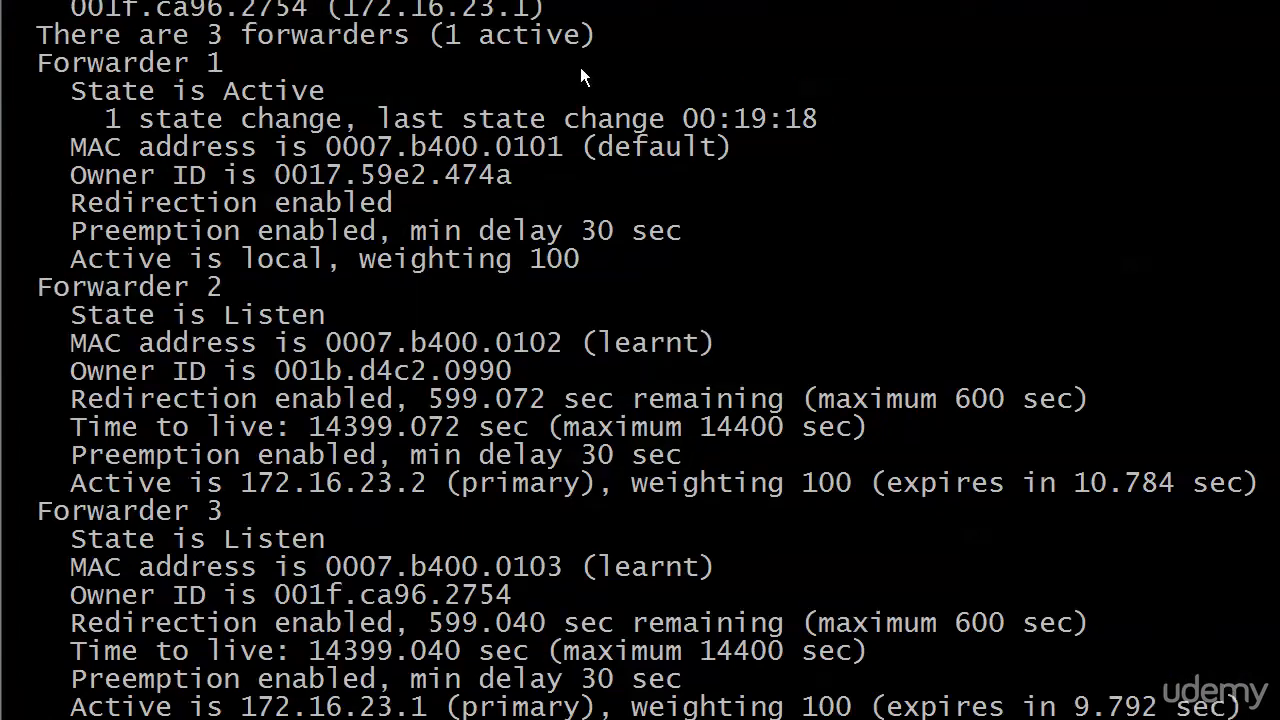
pyautogui.moveTo(42, 35)
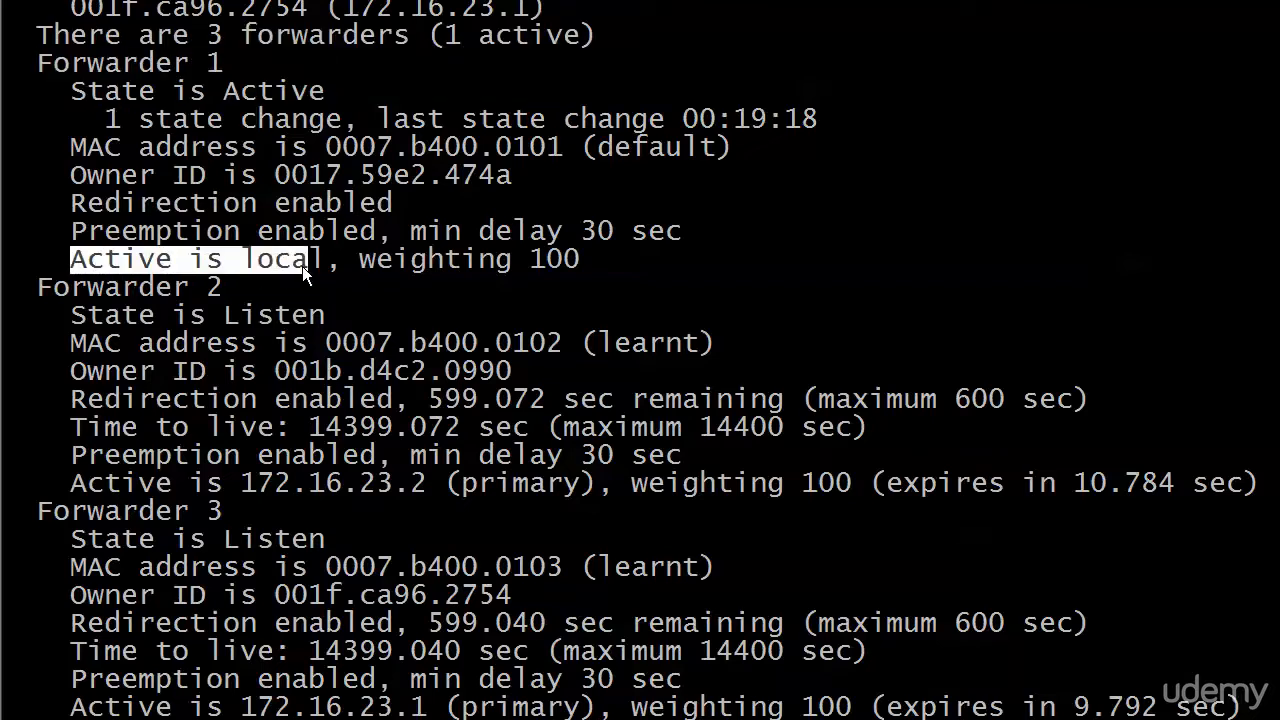
pyautogui.moveTo(318, 275)
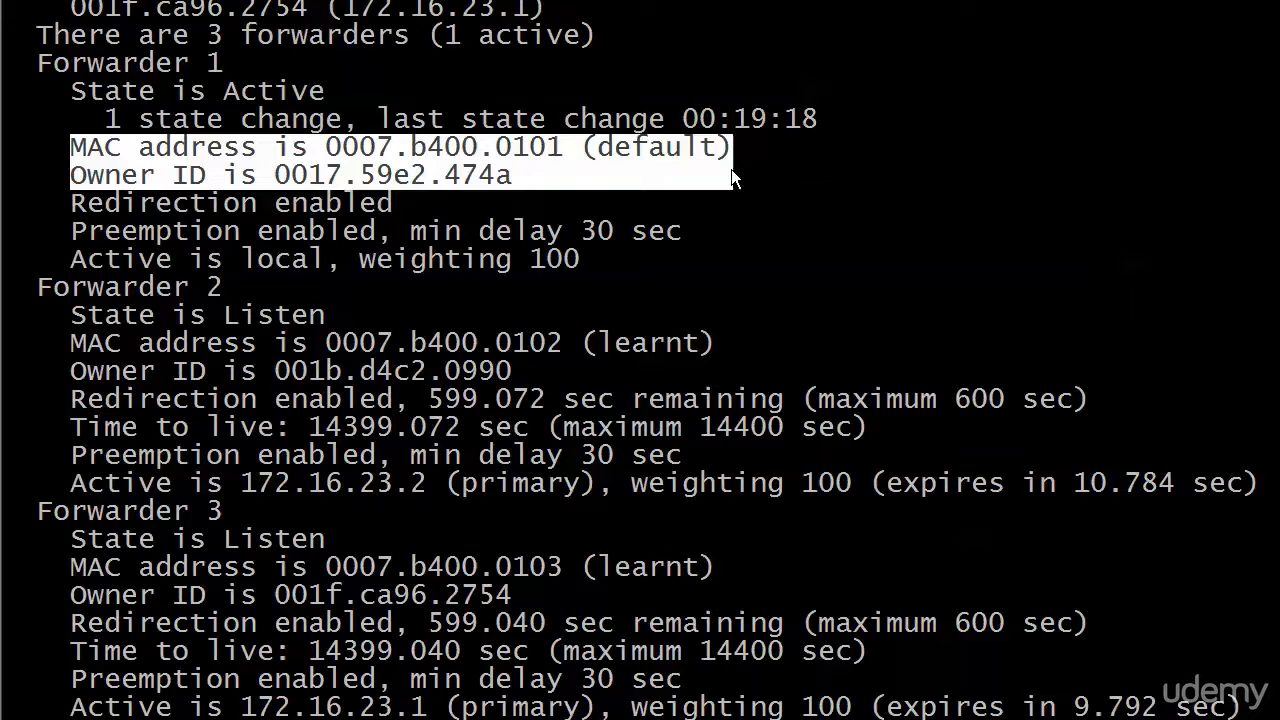
pyautogui.moveTo(697, 343)
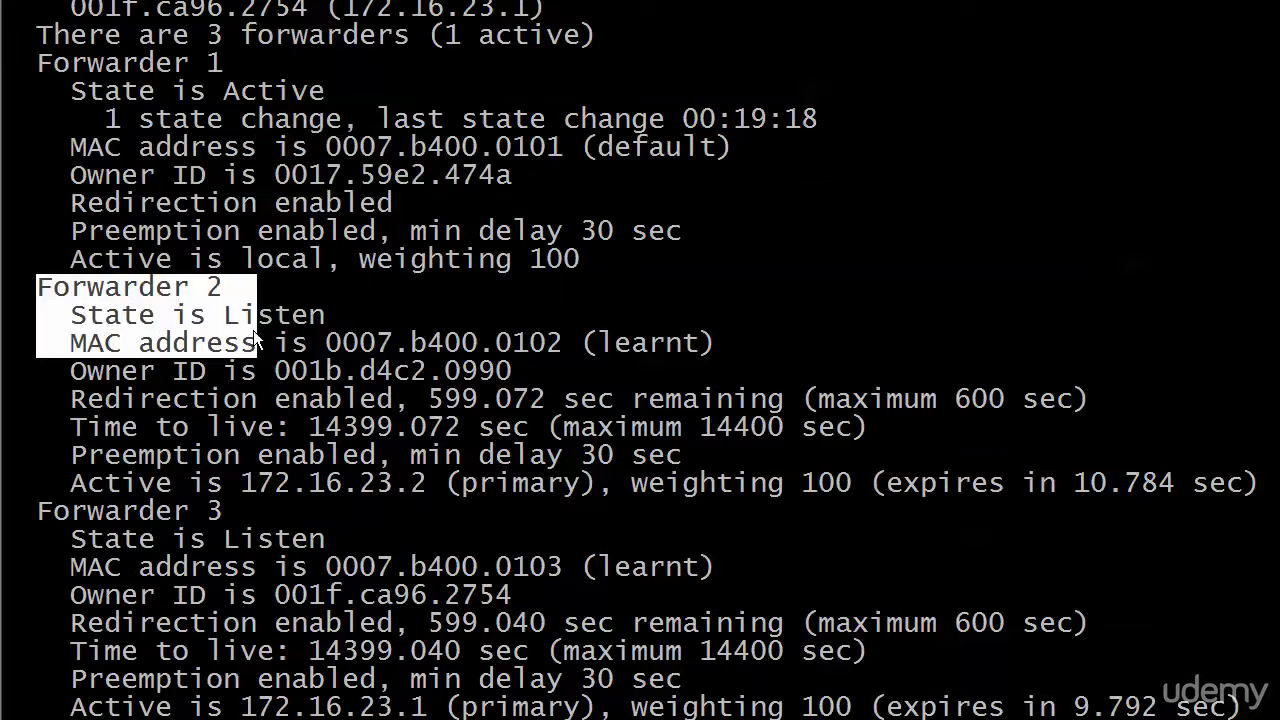
pyautogui.moveTo(250, 337); pyautogui.dragTo(710, 345)
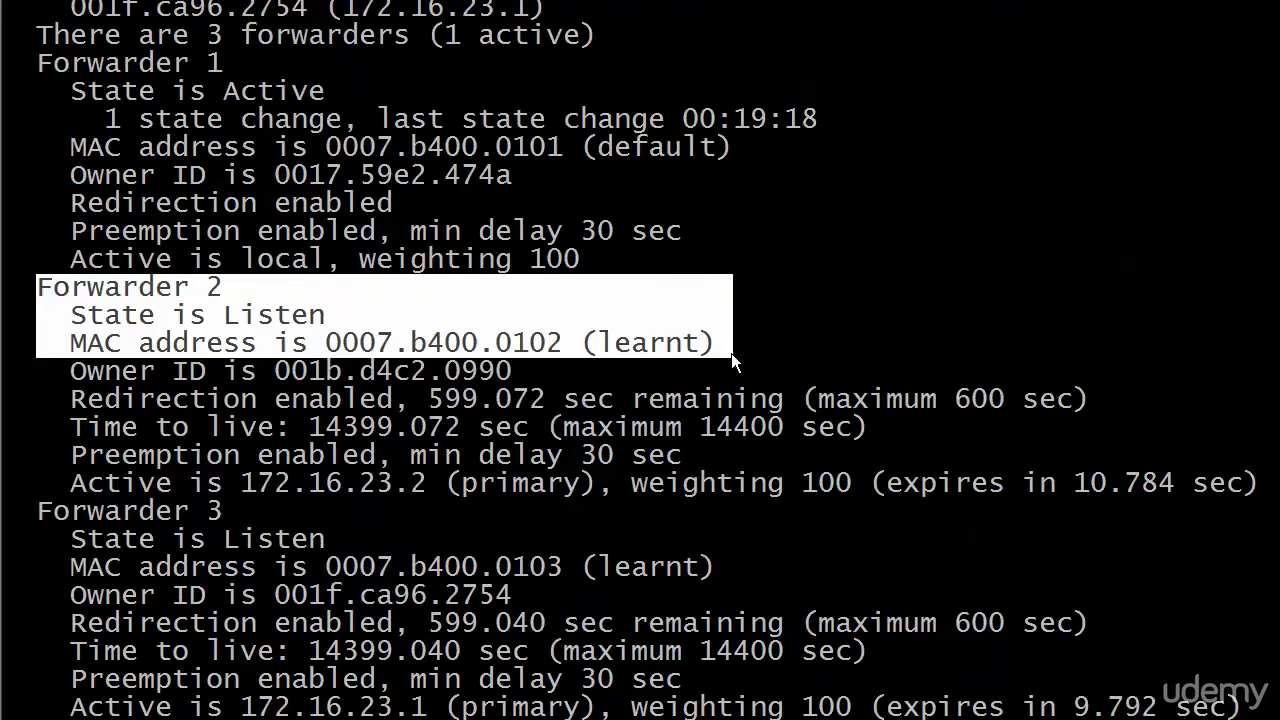
pyautogui.moveTo(115, 485)
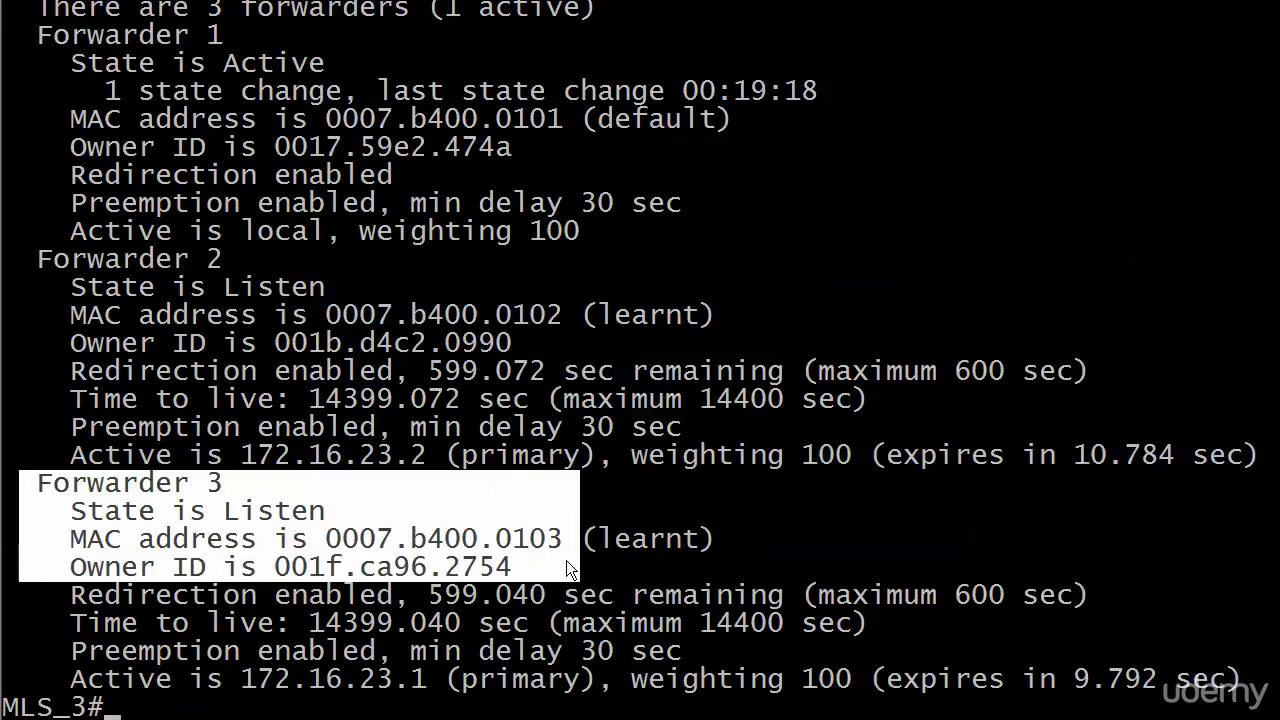
pyautogui.moveTo(570, 580)
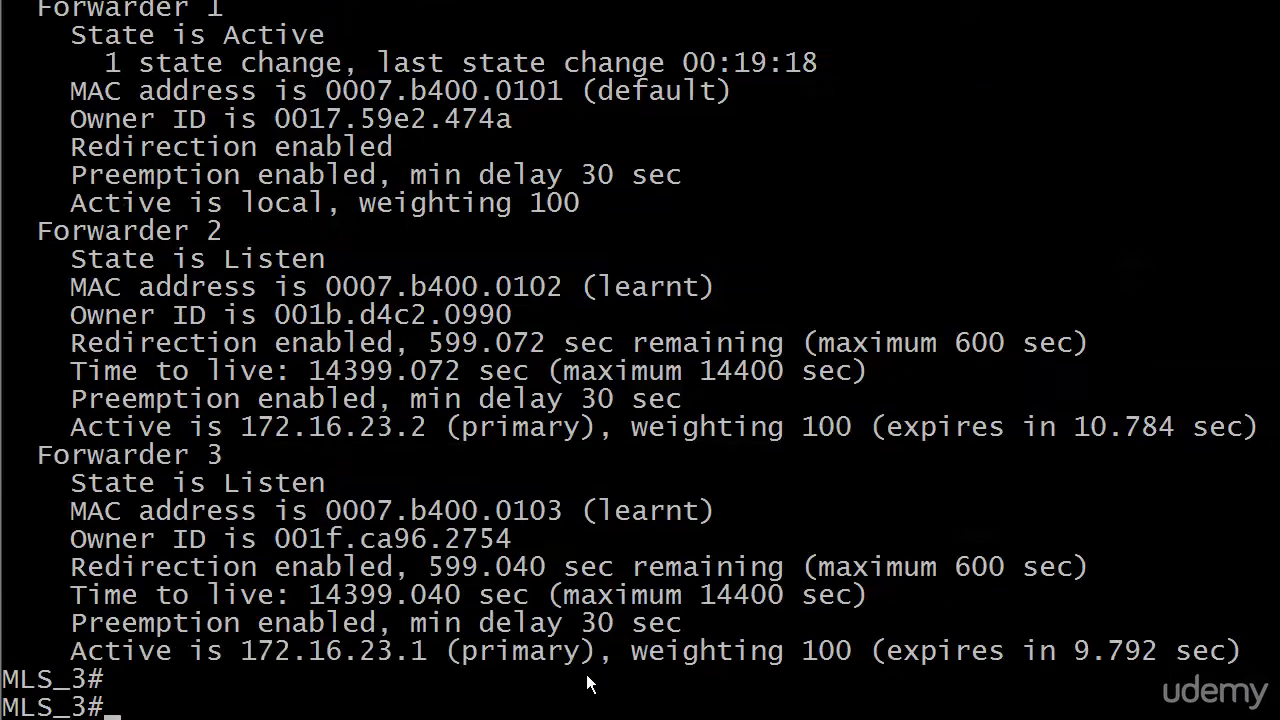
pyautogui.moveTo(640, 415)
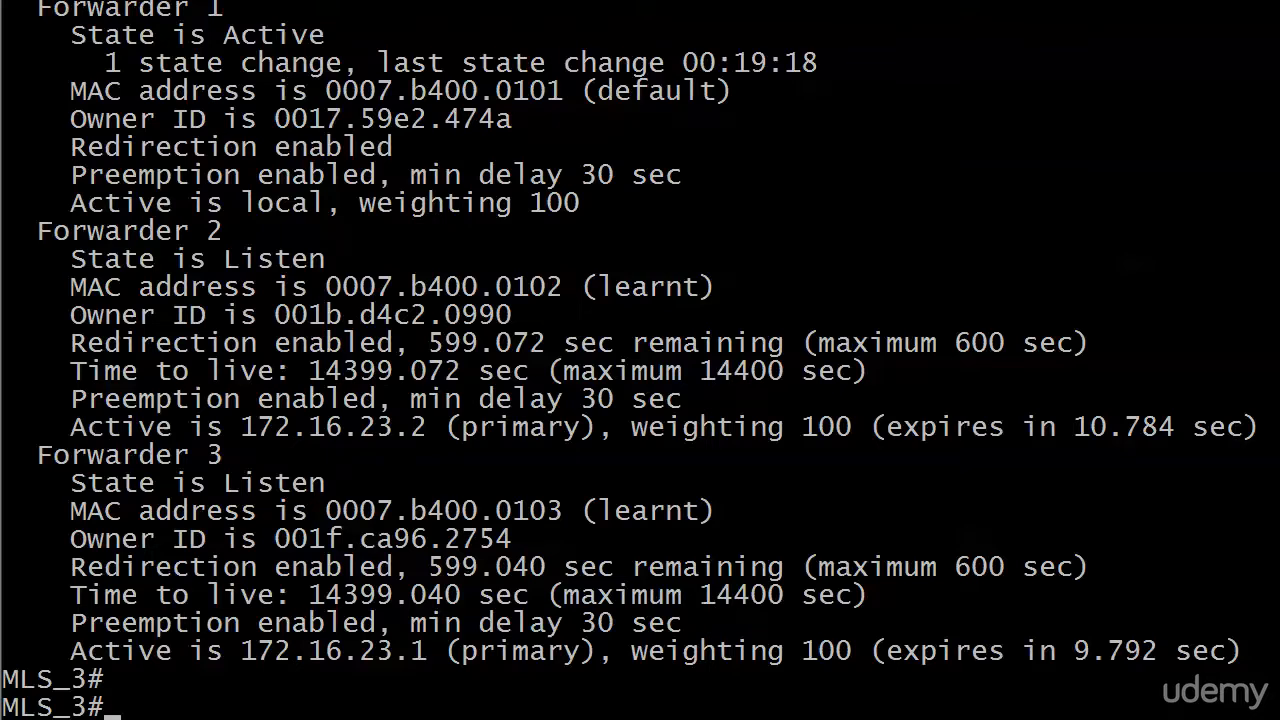
# On MLS_2 set glbp 1 priority 150 on FastEthernet0/0 and run show glbp.
pyautogui.press('Return')
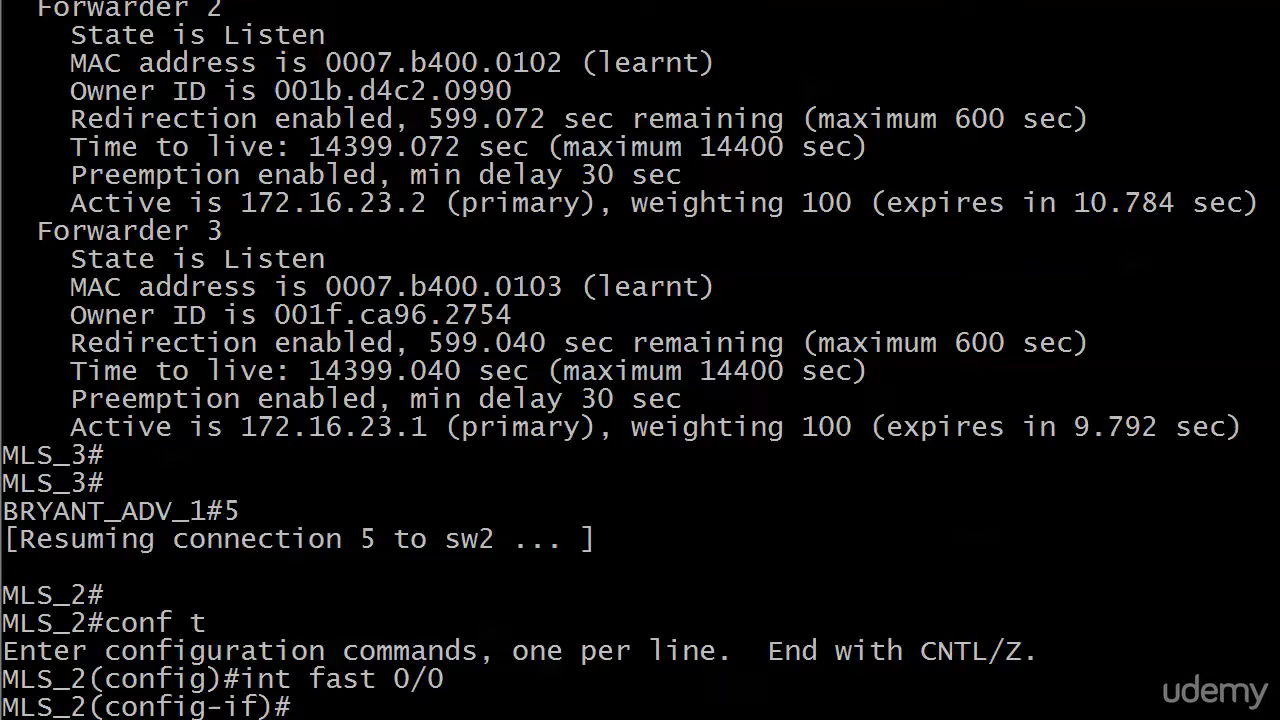
pyautogui.write('glbp 1 ?')
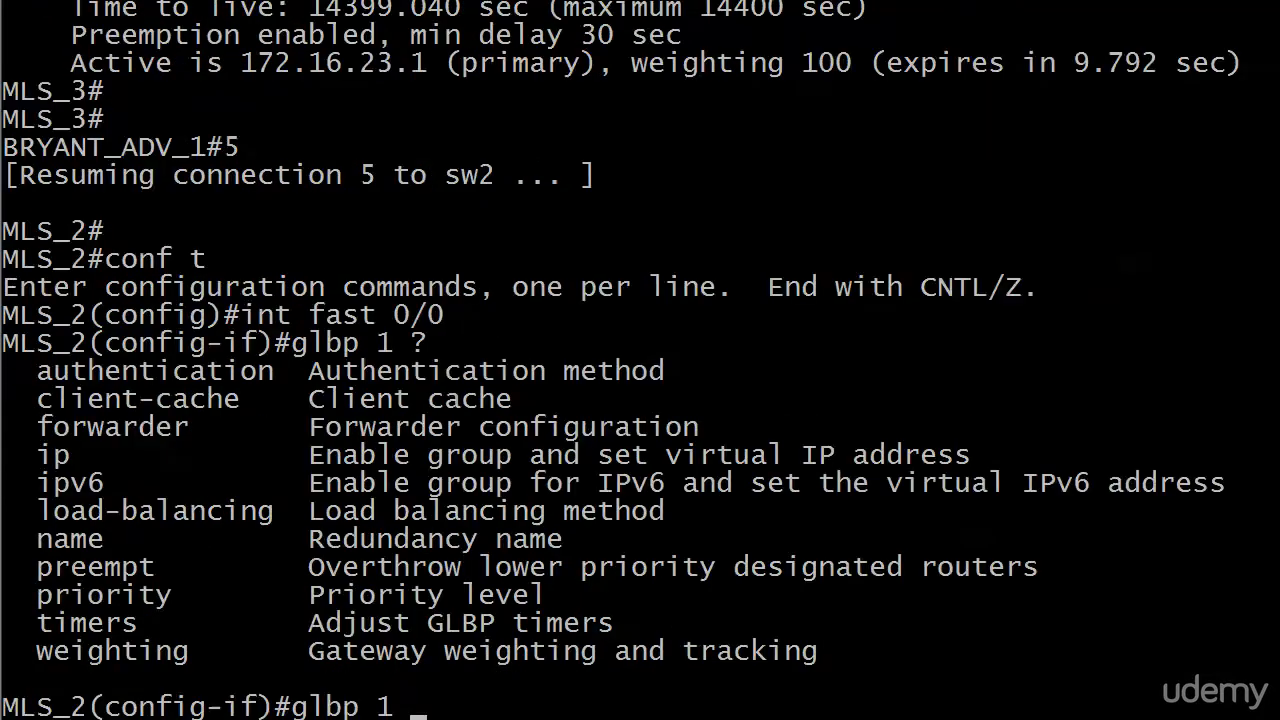
pyautogui.write('priority')
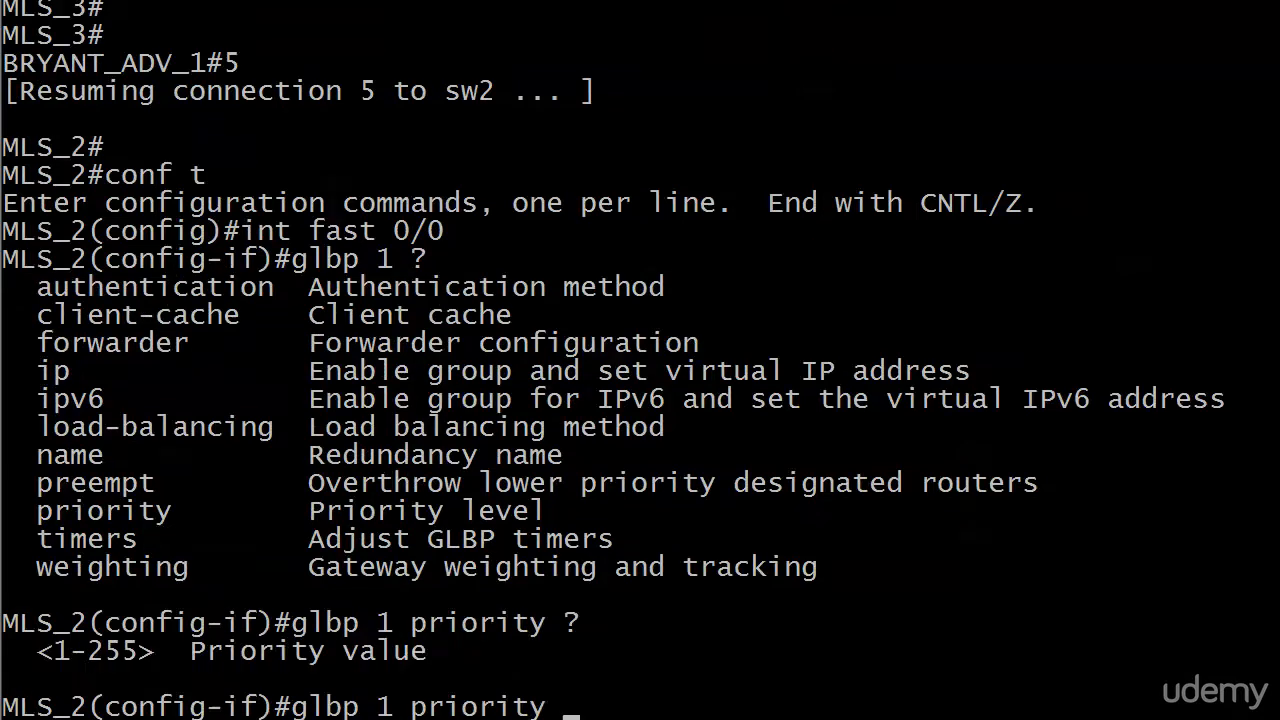
pyautogui.write('150 ?')
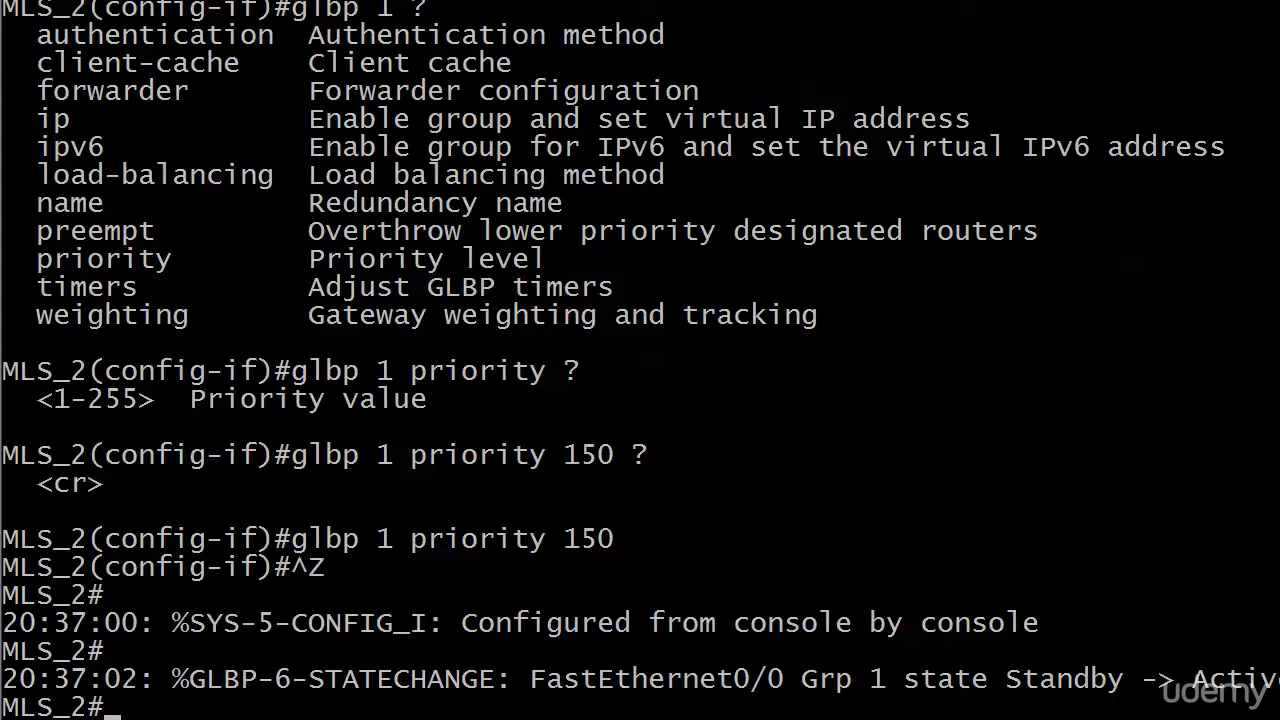
pyautogui.write('show glbp')
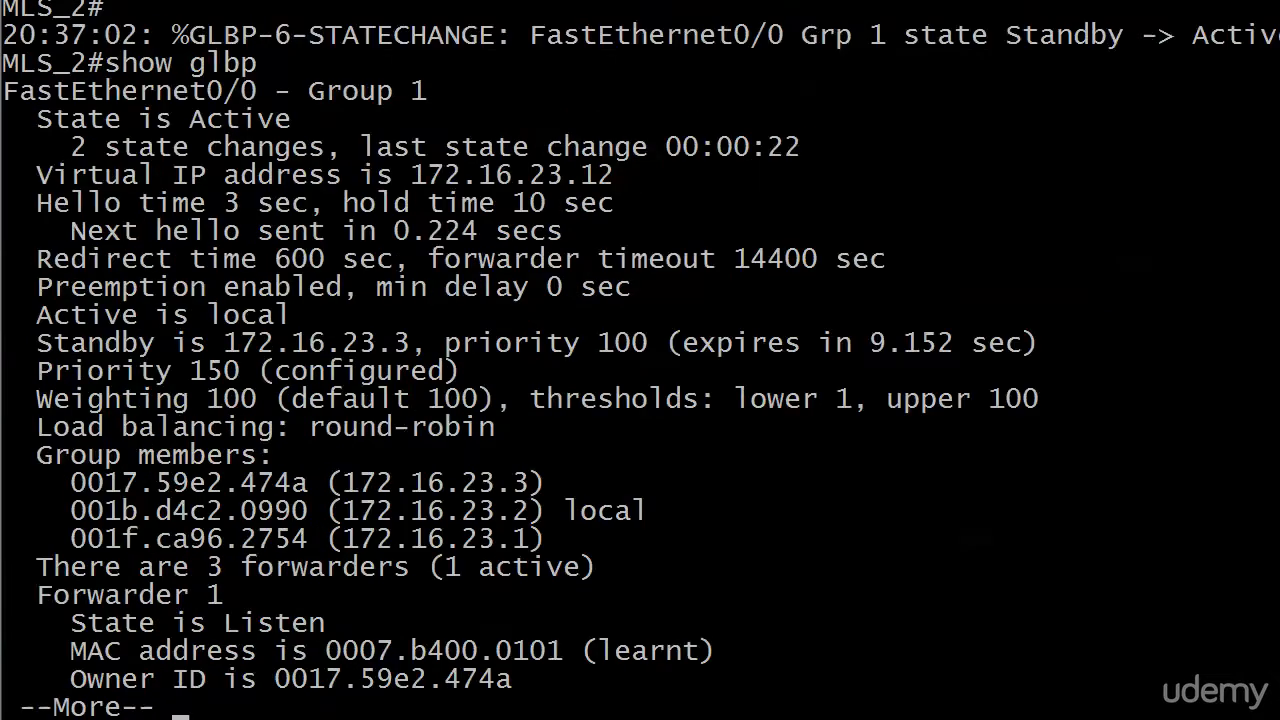
pyautogui.moveTo(70, 147)
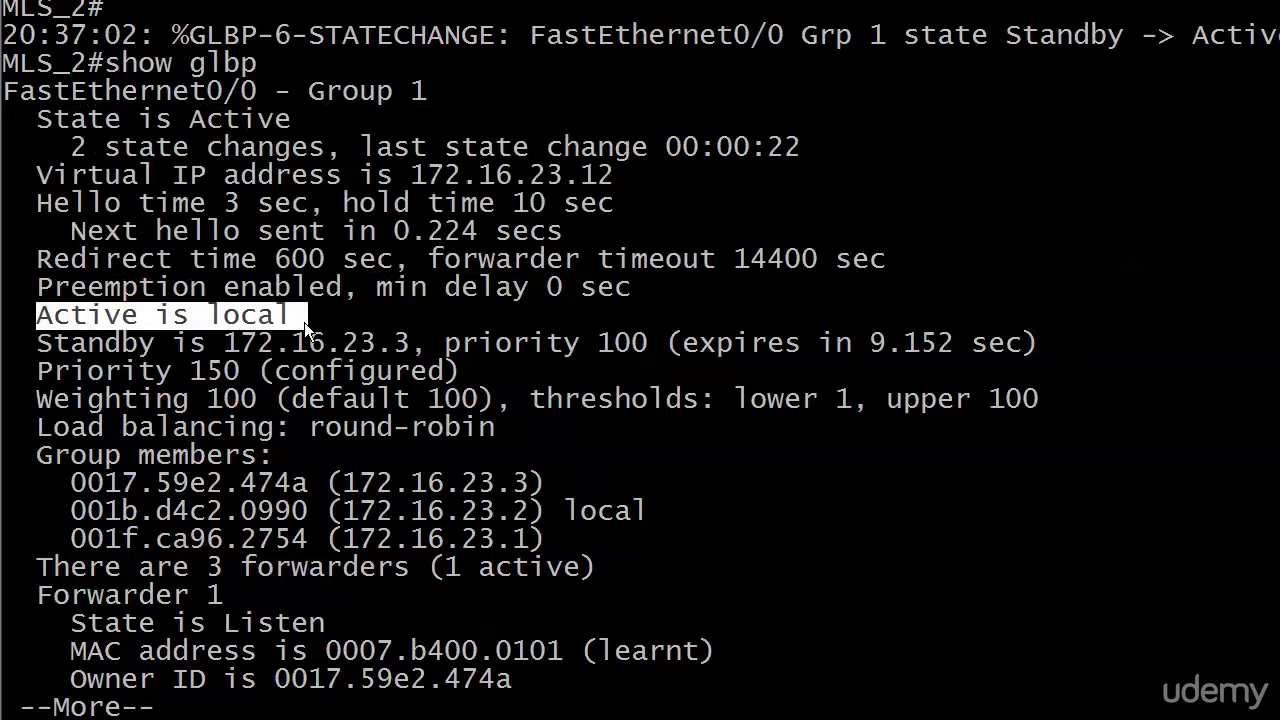
# Highlight 'Active is local' in MLS_2's GLBP output, then run show glbp brief.
pyautogui.moveTo(300, 315); pyautogui.dragTo(460, 342)
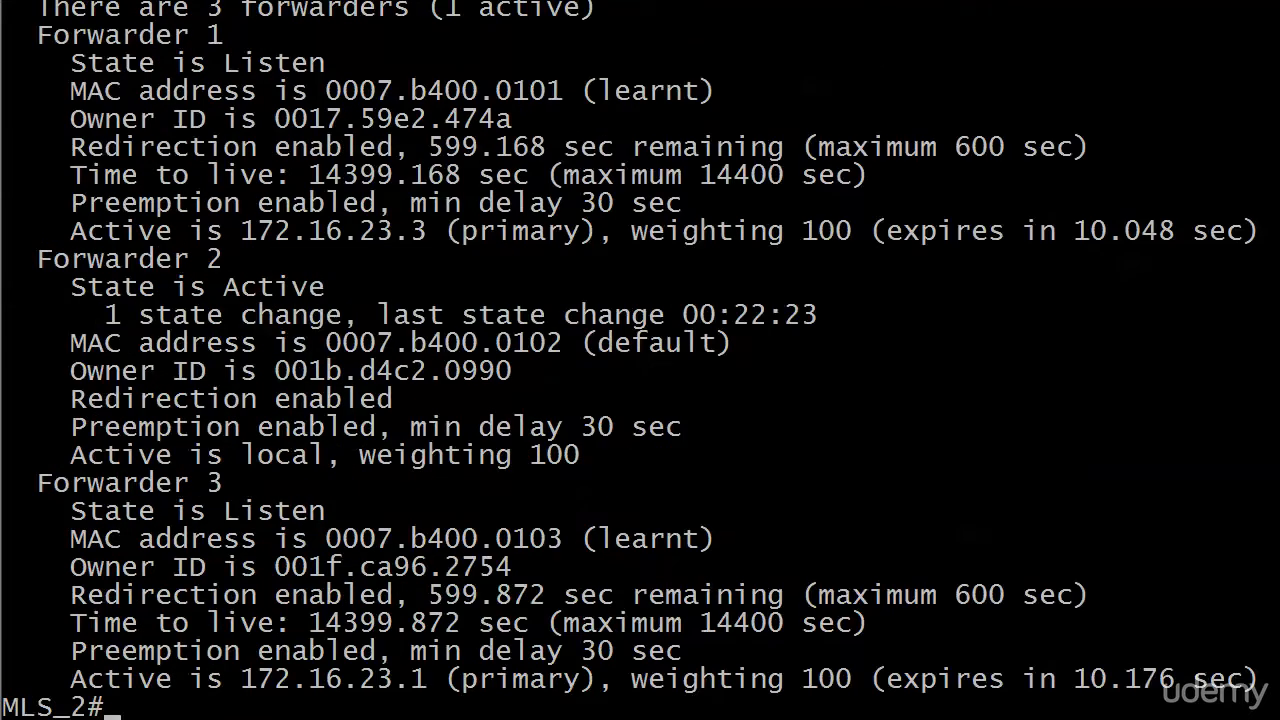
pyautogui.scroll(3)
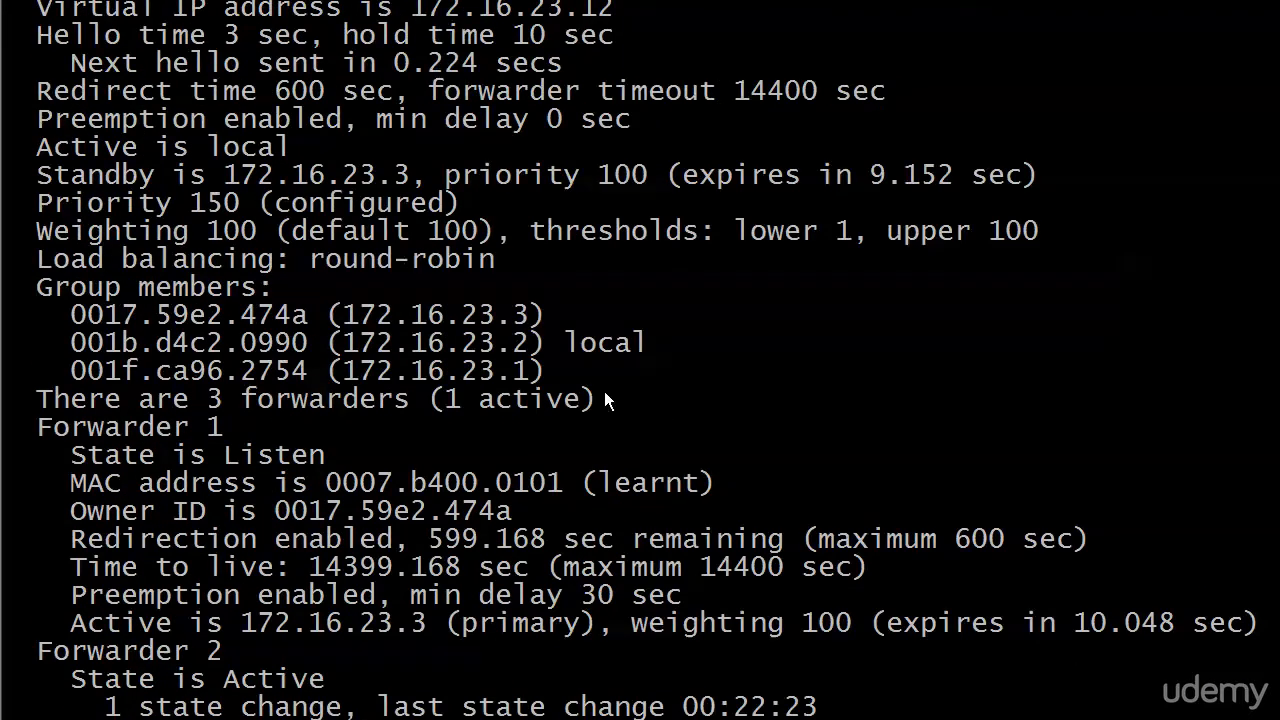
pyautogui.moveTo(55, 200)
pyautogui.write('s')
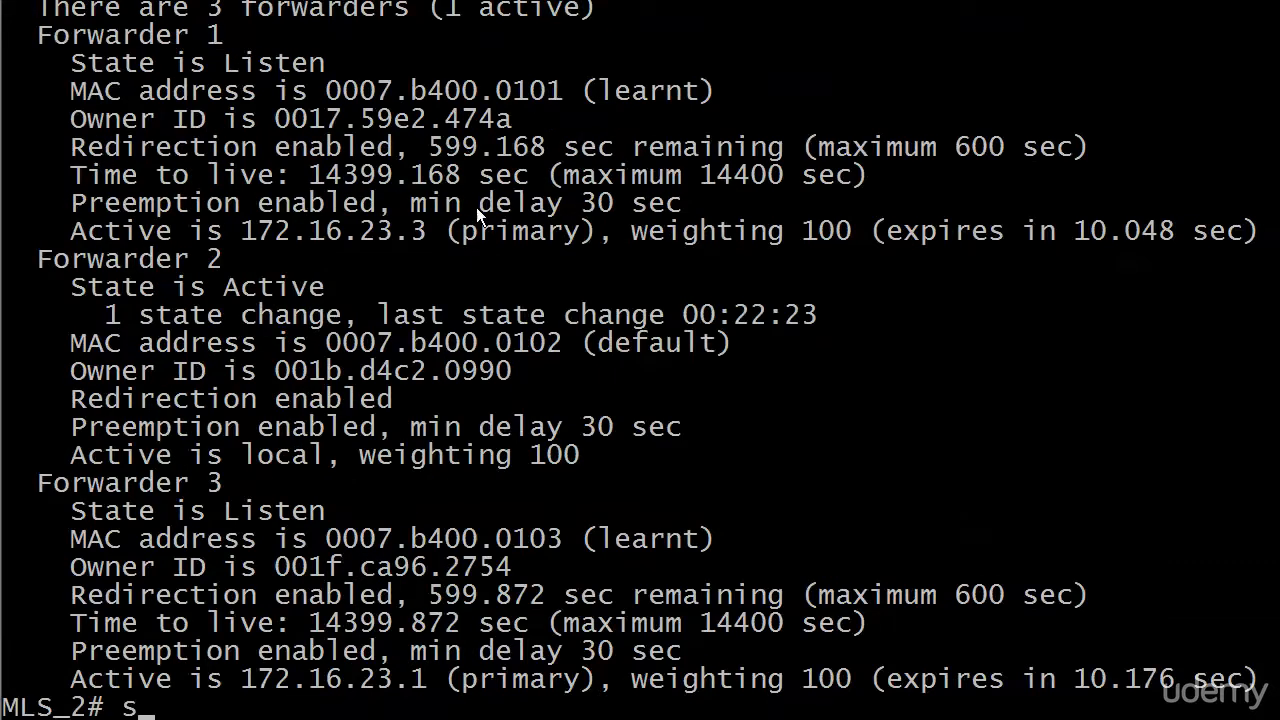
pyautogui.write('how glbp brief')
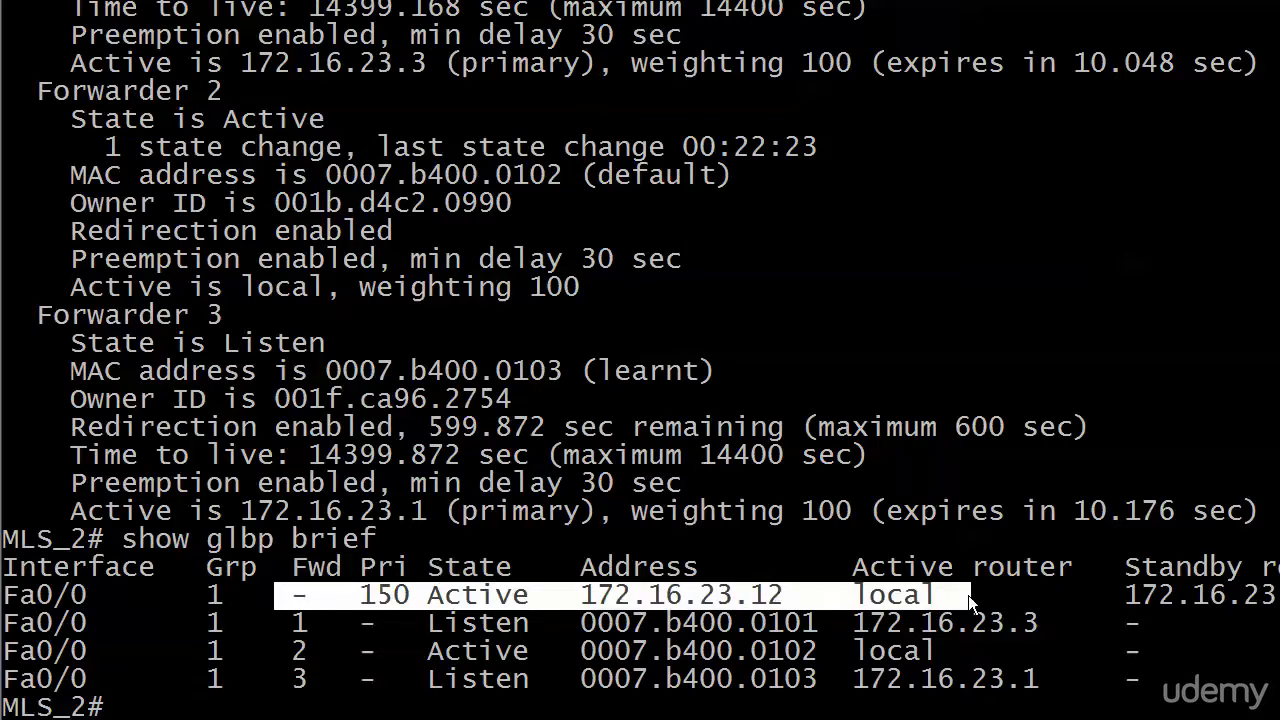
pyautogui.moveTo(875, 705)
pyautogui.write('int fast 0/0')
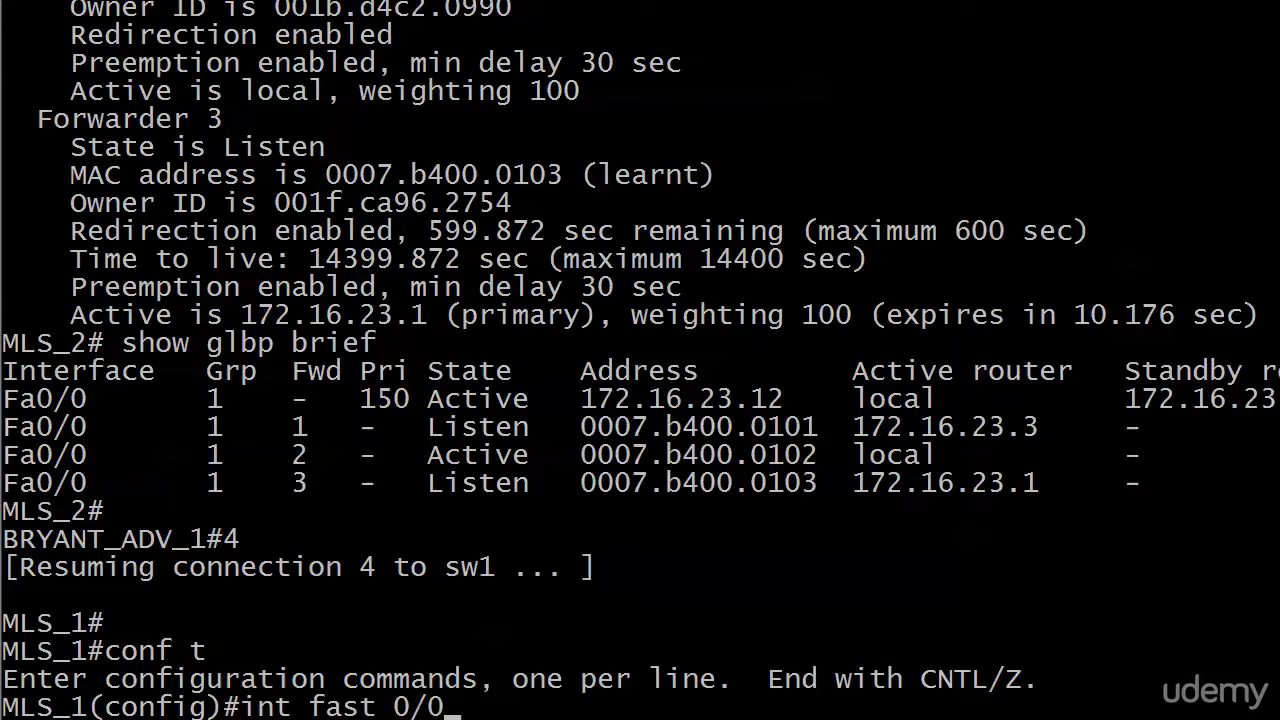
# On MLS_1's FastEthernet0/0 begin entering the glbp 1 priority command.
pyautogui.write('glbp 1 priority 125')
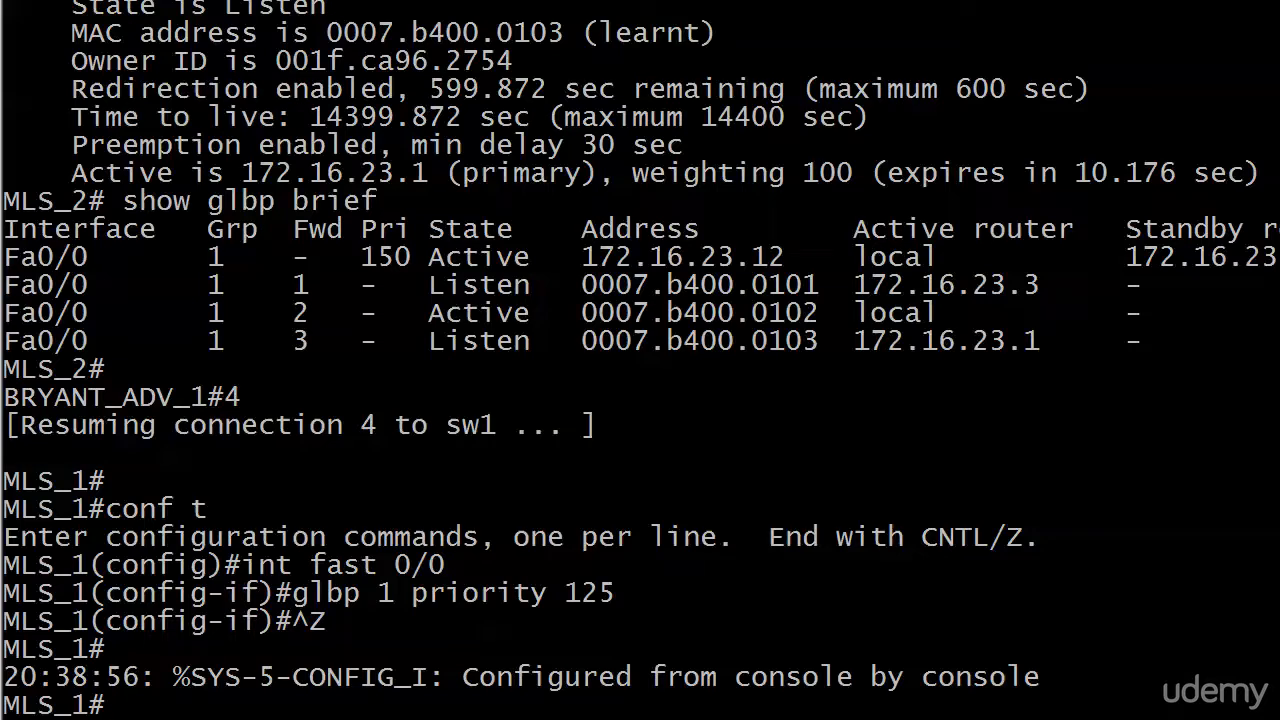
# Run show glbp on MLS_1 to verify Standby state at priority 125.
pyautogui.write('show glbp brief')
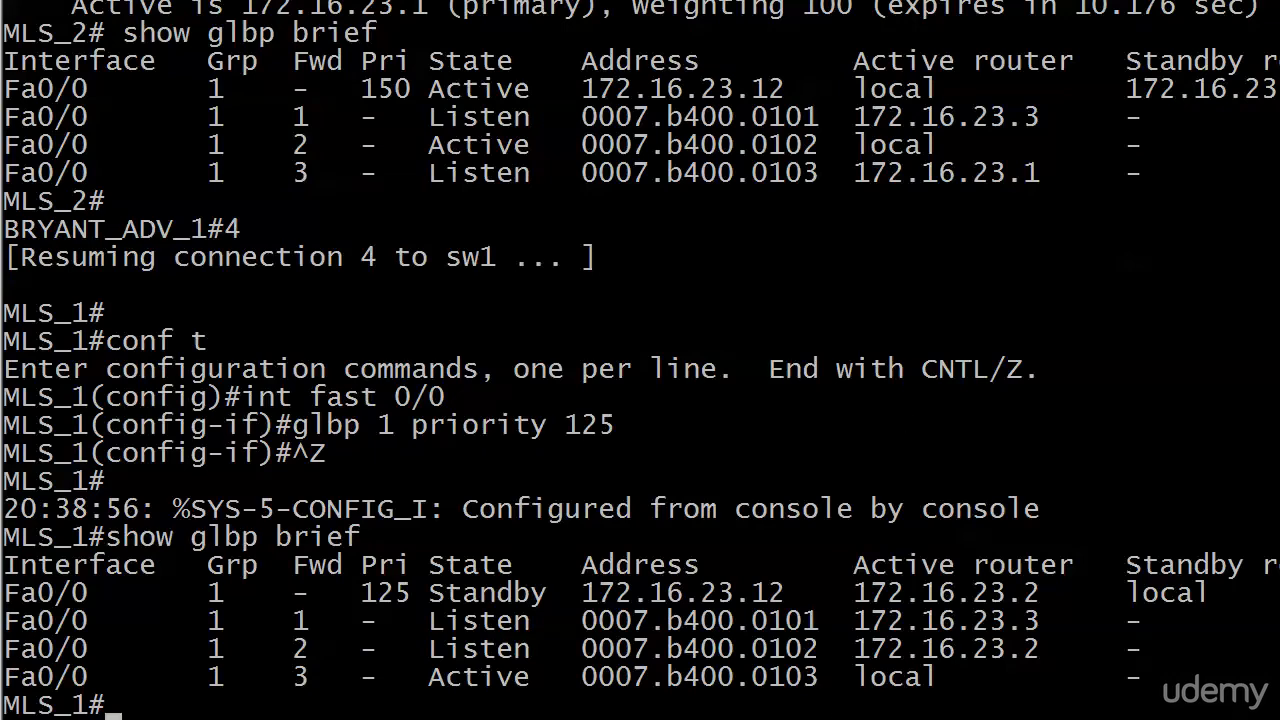
pyautogui.moveTo(398, 633)
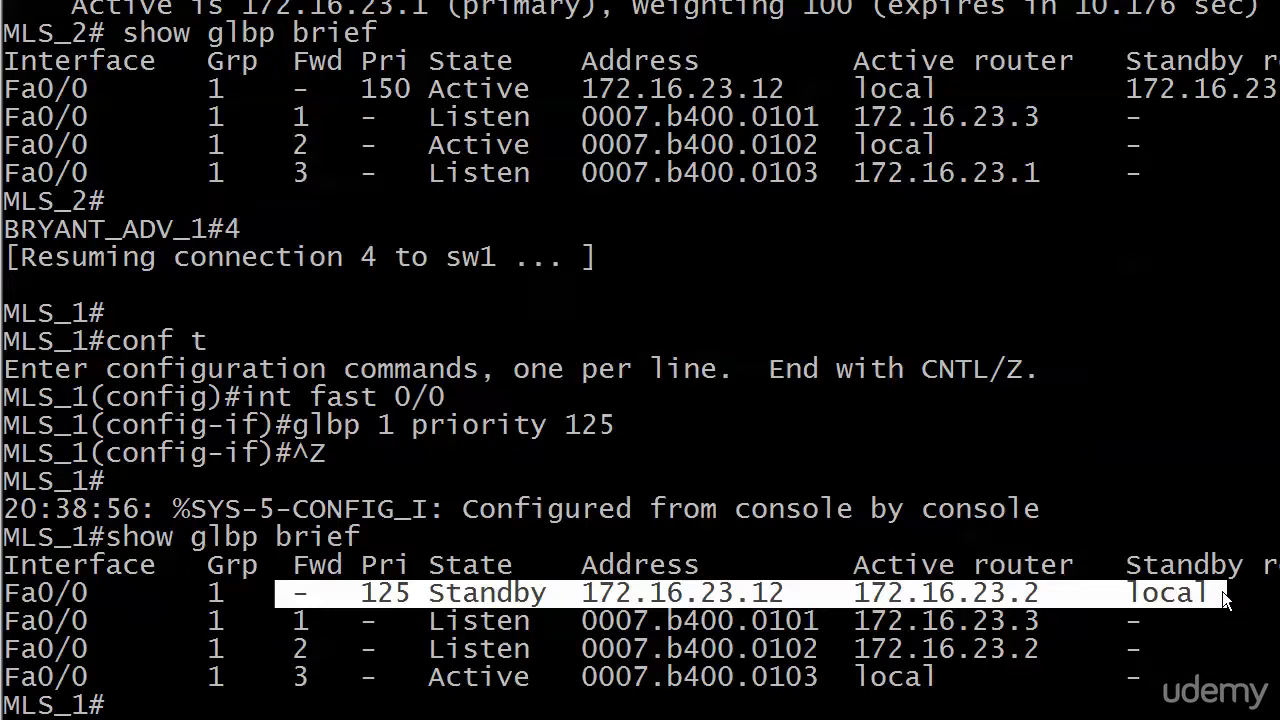
pyautogui.moveTo(697, 337)
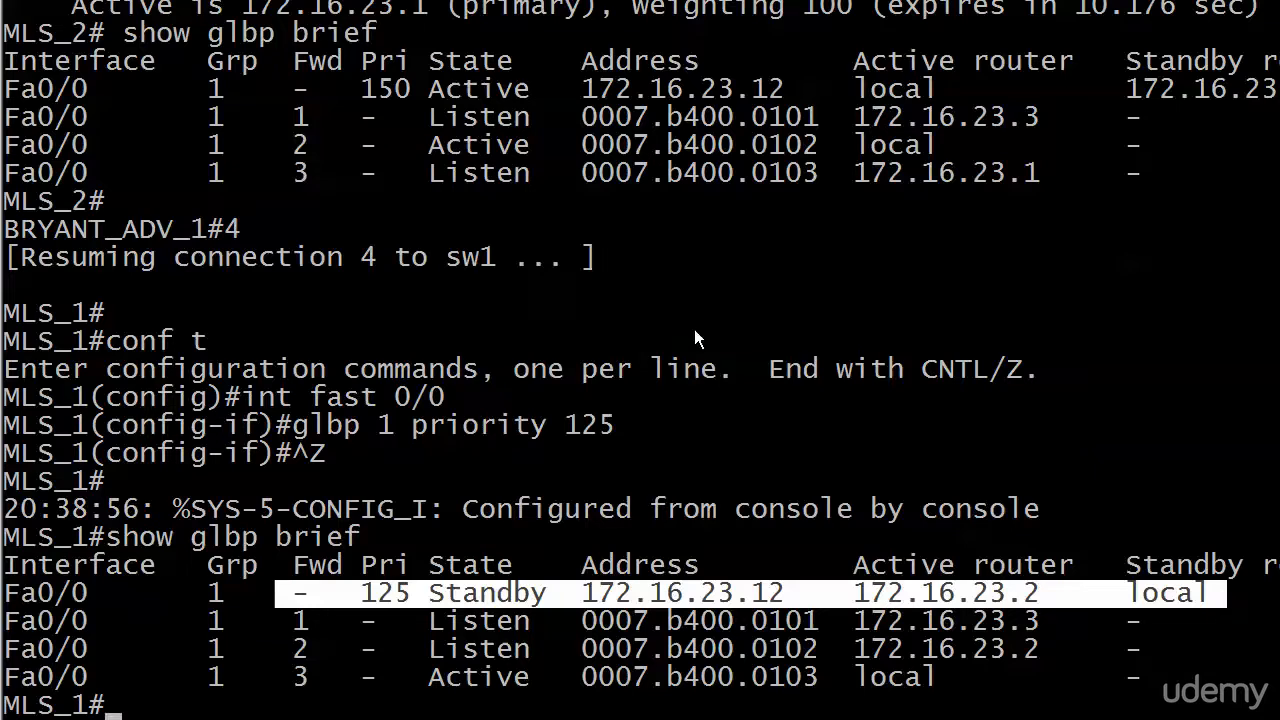
pyautogui.moveTo(673, 313)
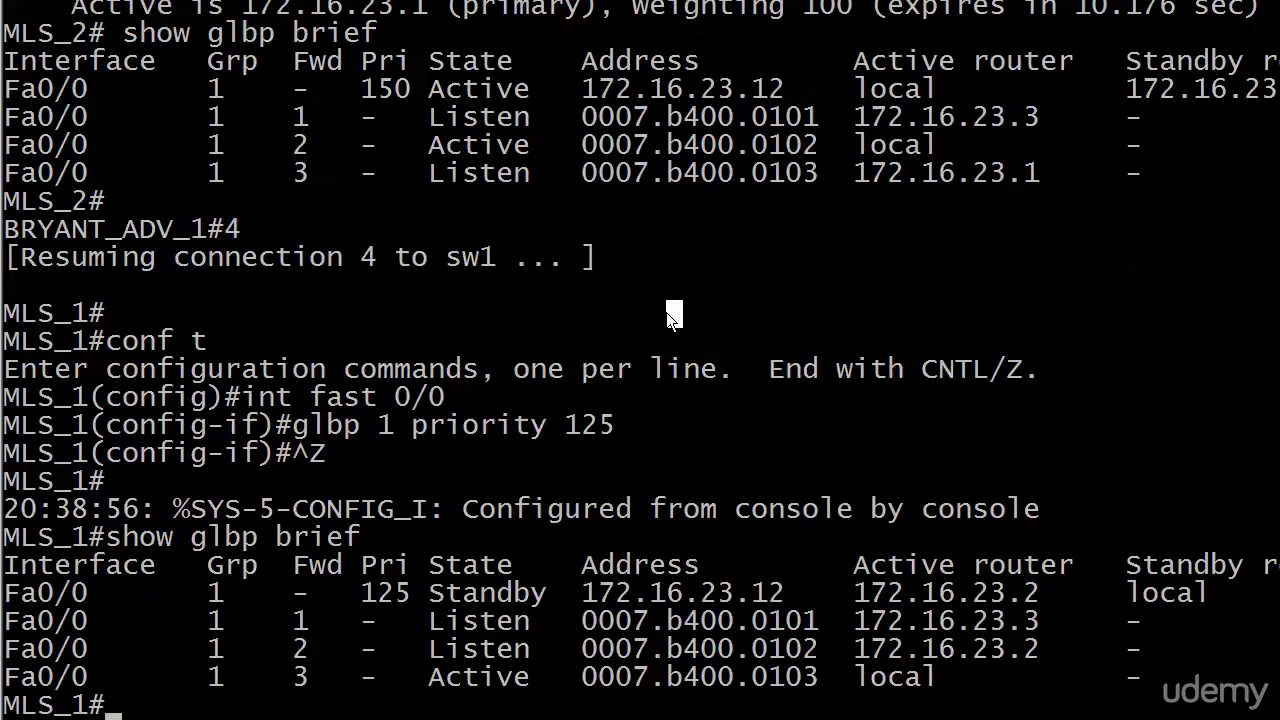
pyautogui.moveTo(668, 322)
pyautogui.write('2')
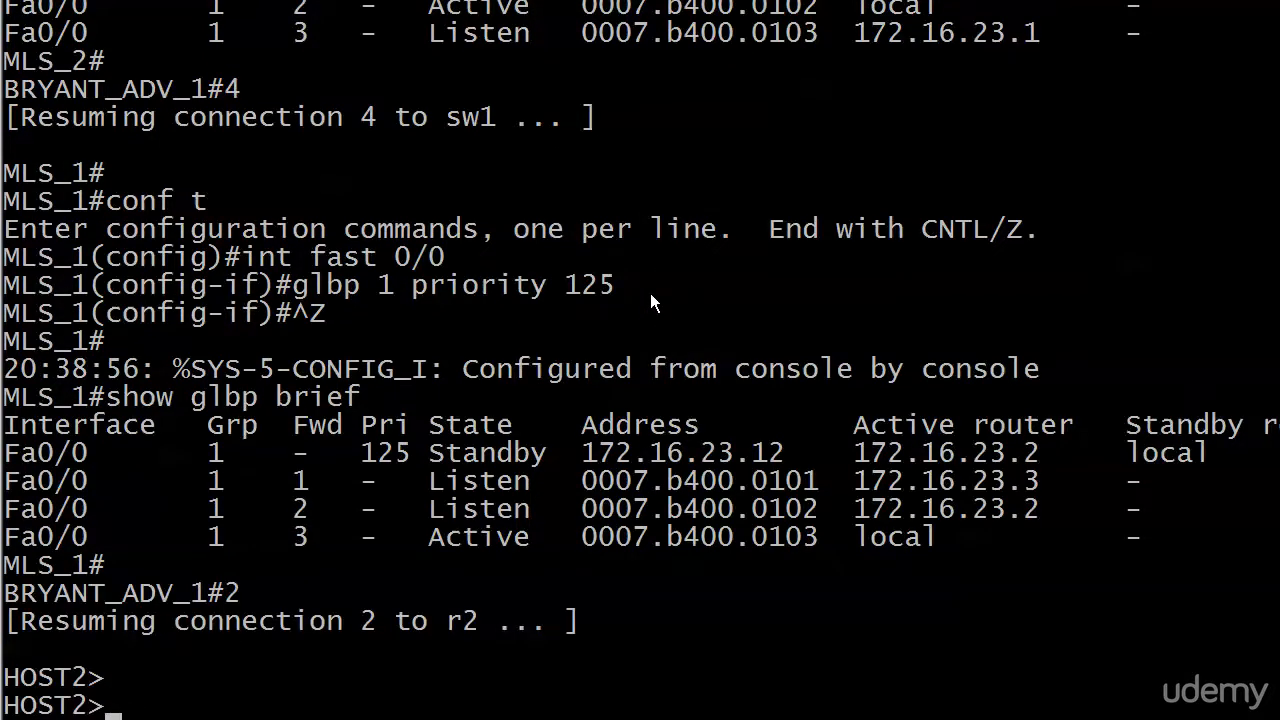
# After shutting MLS_2's Fa0/0, resume connection 4 to MLS_1.
pyautogui.scroll(-3)
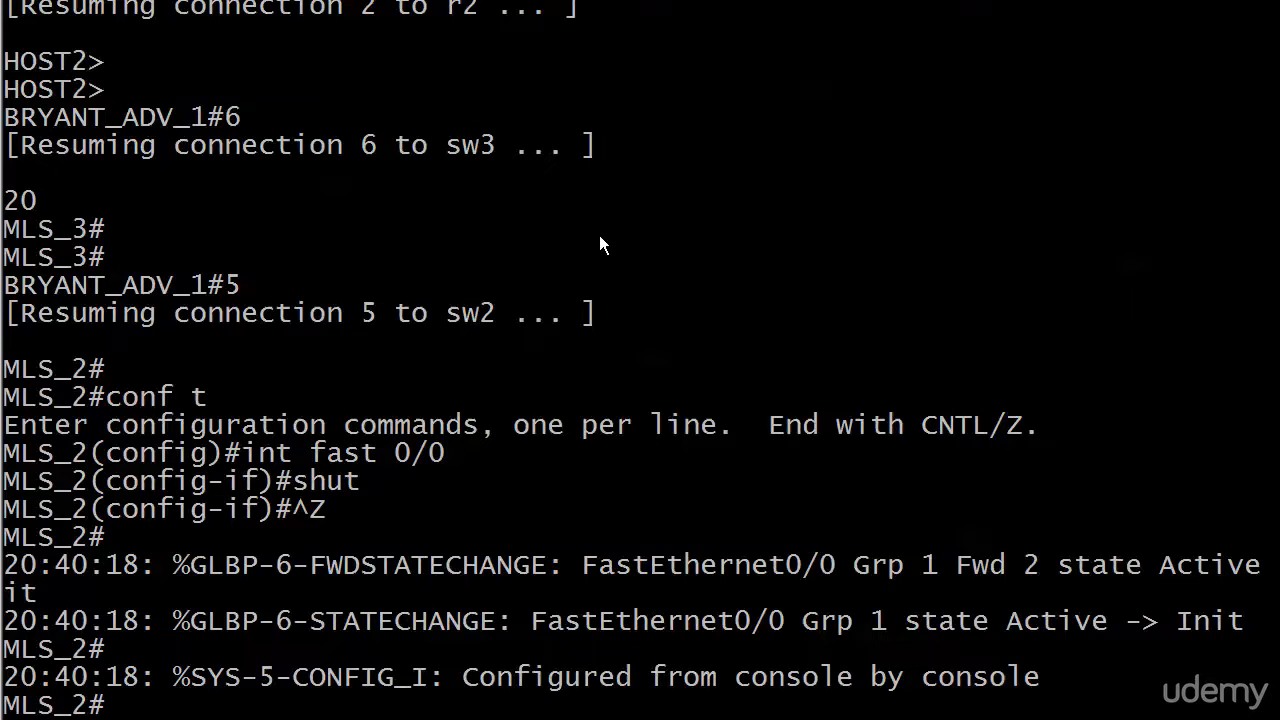
pyautogui.scroll(-3)
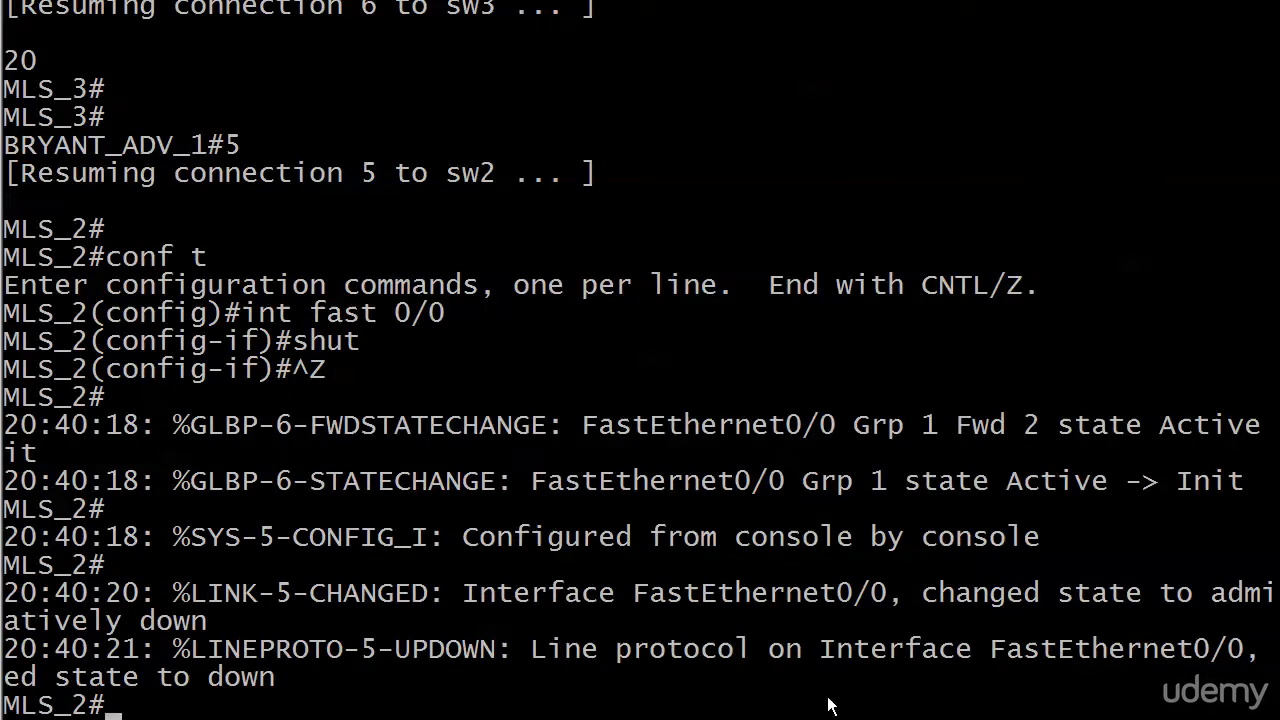
pyautogui.write('4')
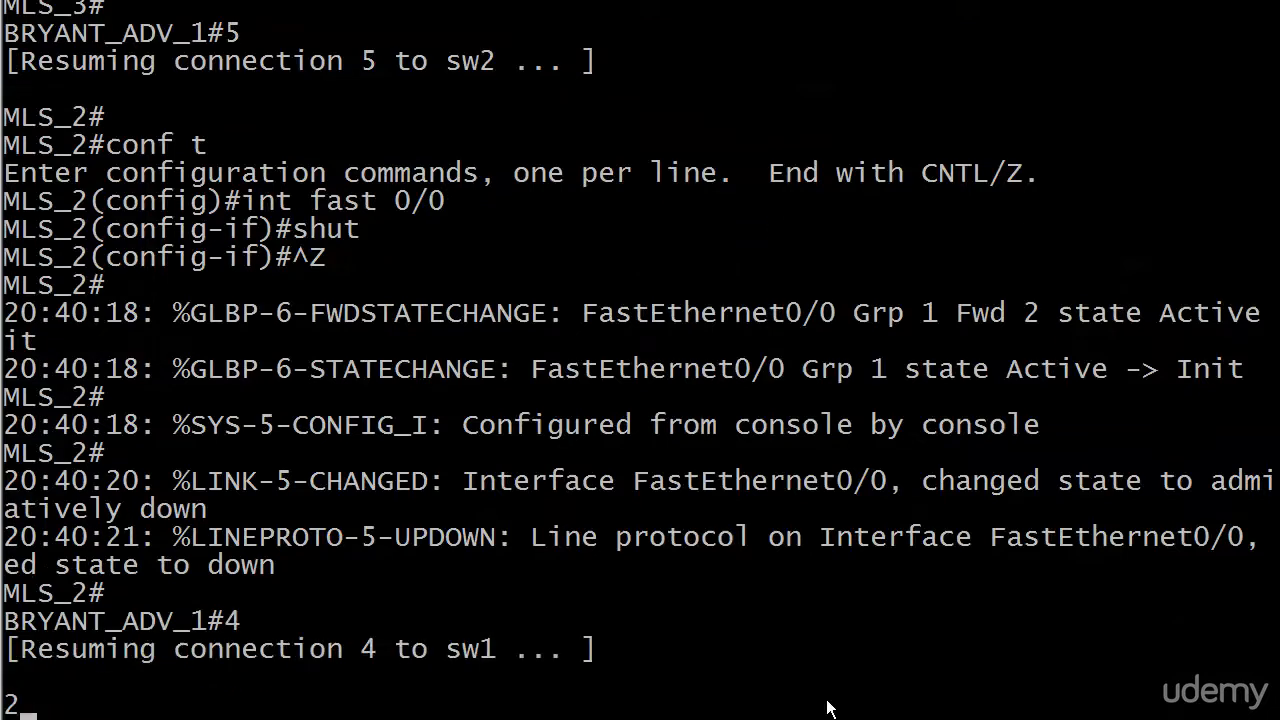
# Run show glbp brief on MLS_1 to confirm it is now Active.
pyautogui.write('show glb')
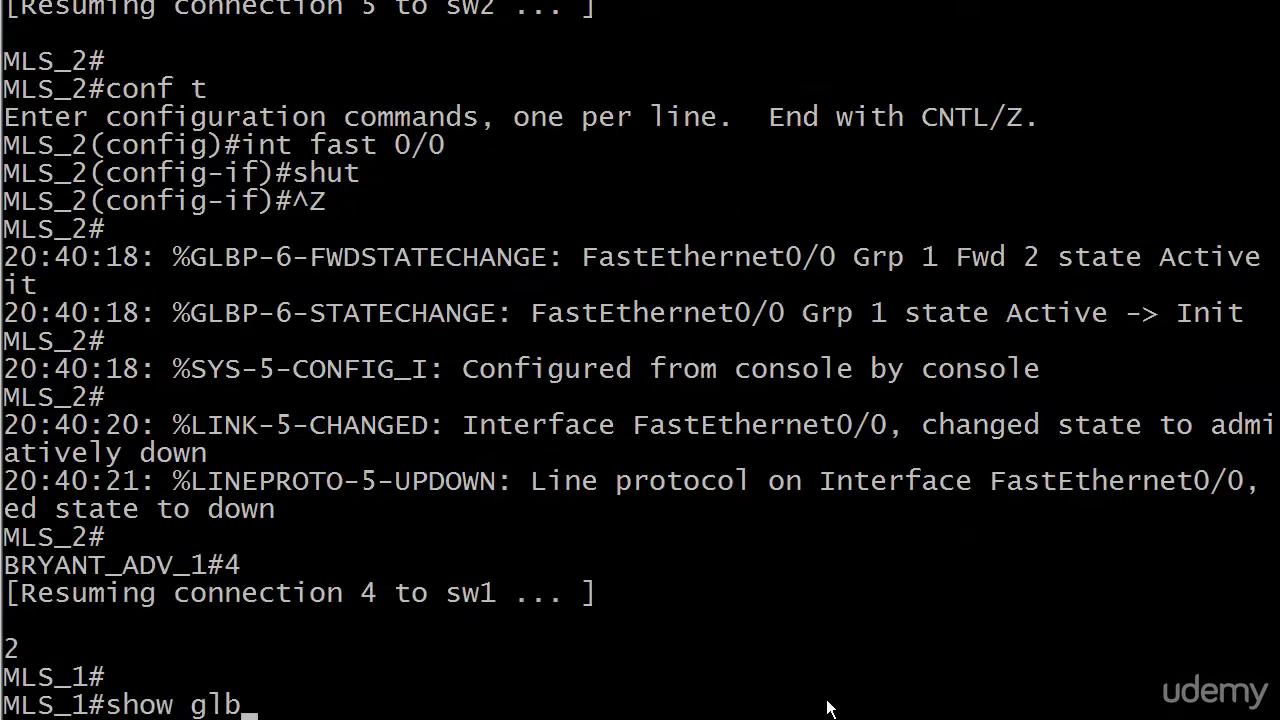
pyautogui.press('Return')
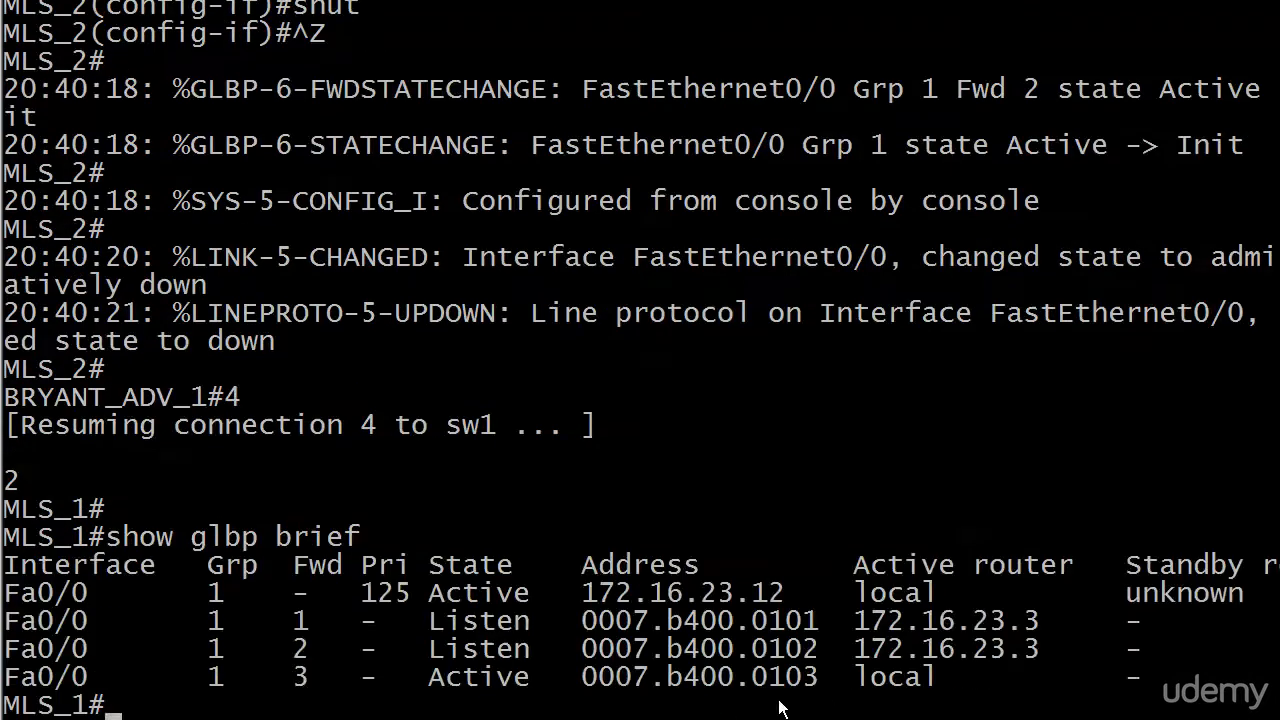
pyautogui.moveTo(305, 607)
pyautogui.write('show glbp brief')
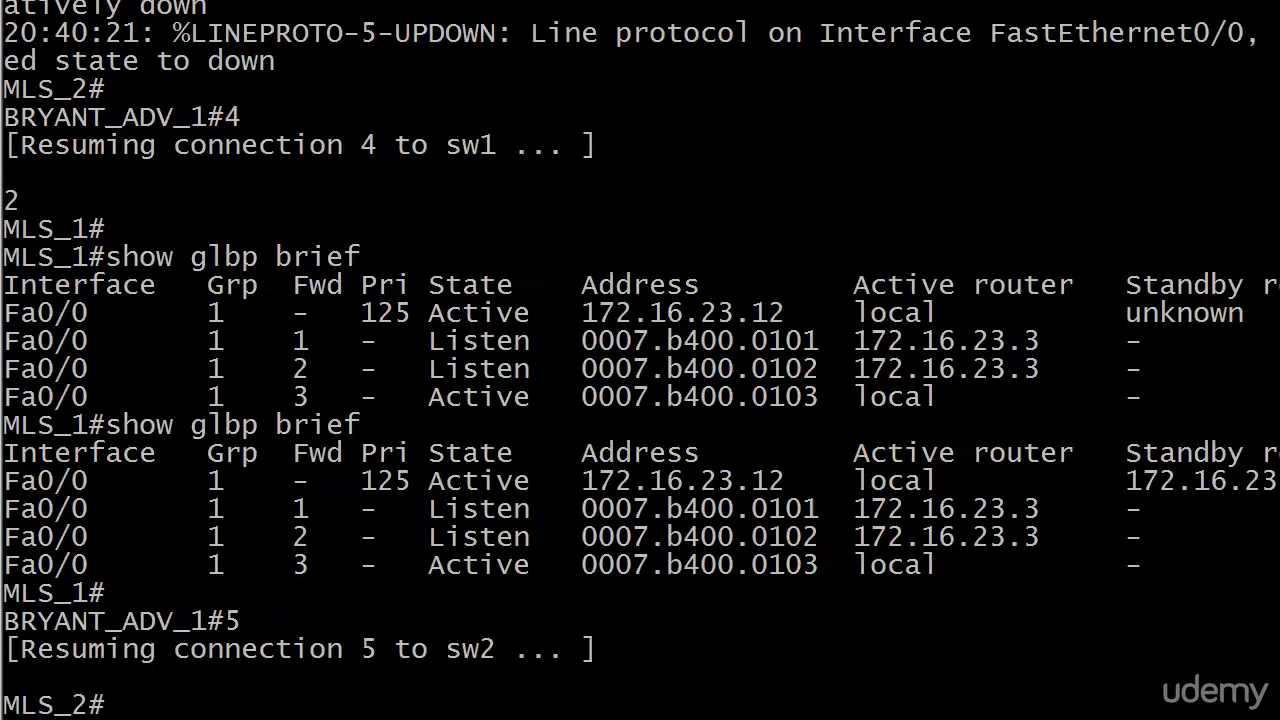
# Enter interface FastEthernet0/0 on MLS_2 to bring it back up with no shut.
pyautogui.write('int fast 0')
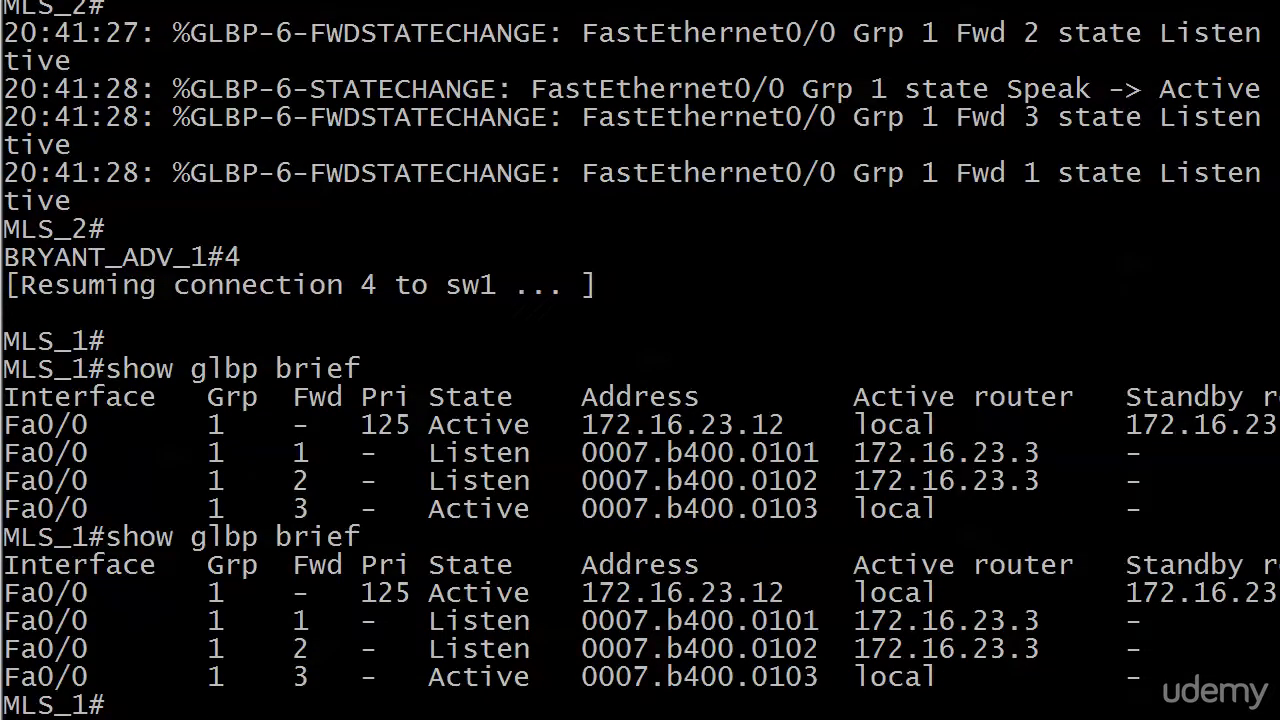
# Review MLS_1's show glbp brief, highlighting the dash in the first row's Fwd column.
pyautogui.scroll(-3)
pyautogui.write('show glbp brief')
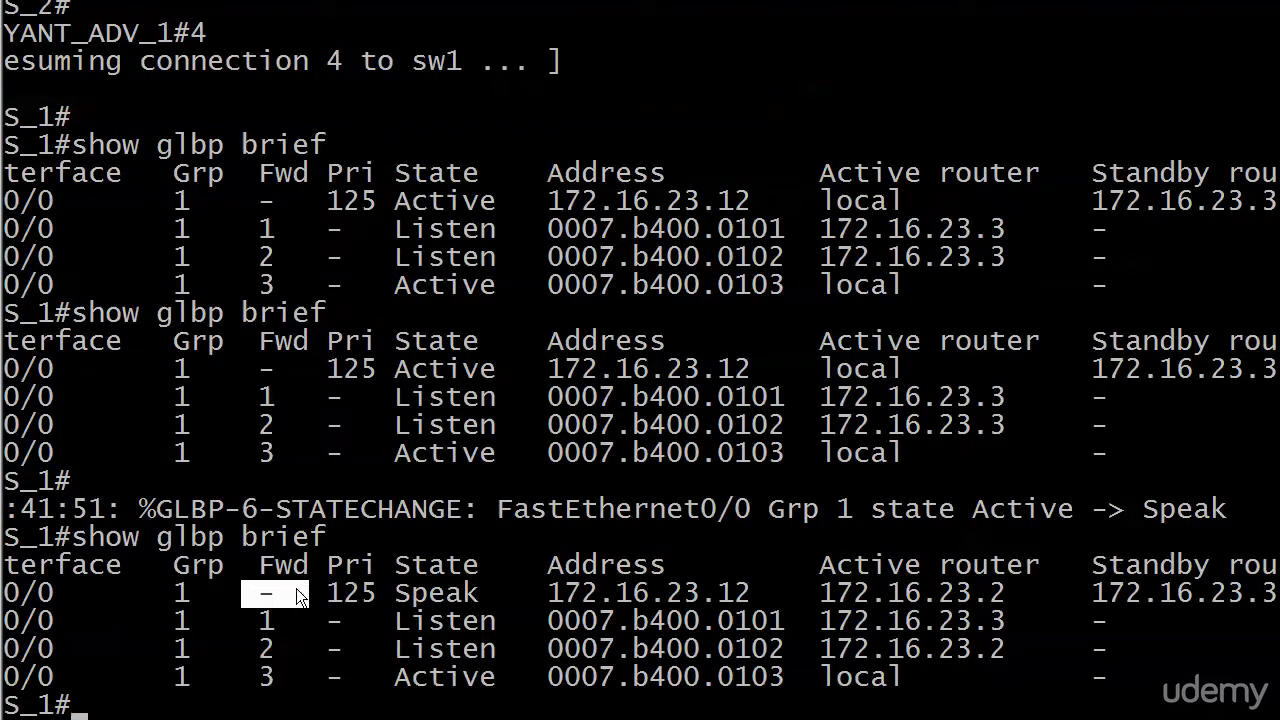
pyautogui.moveTo(267, 592); pyautogui.dragTo(500, 592)
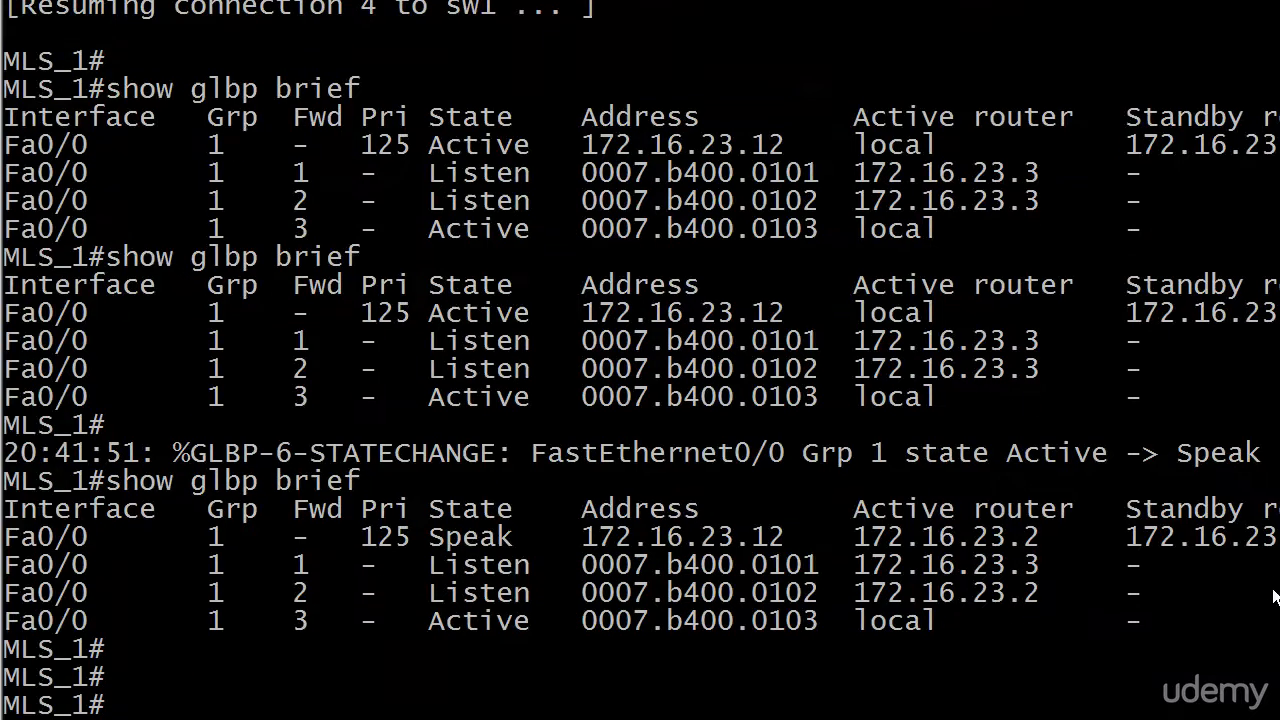
pyautogui.scroll(-3)
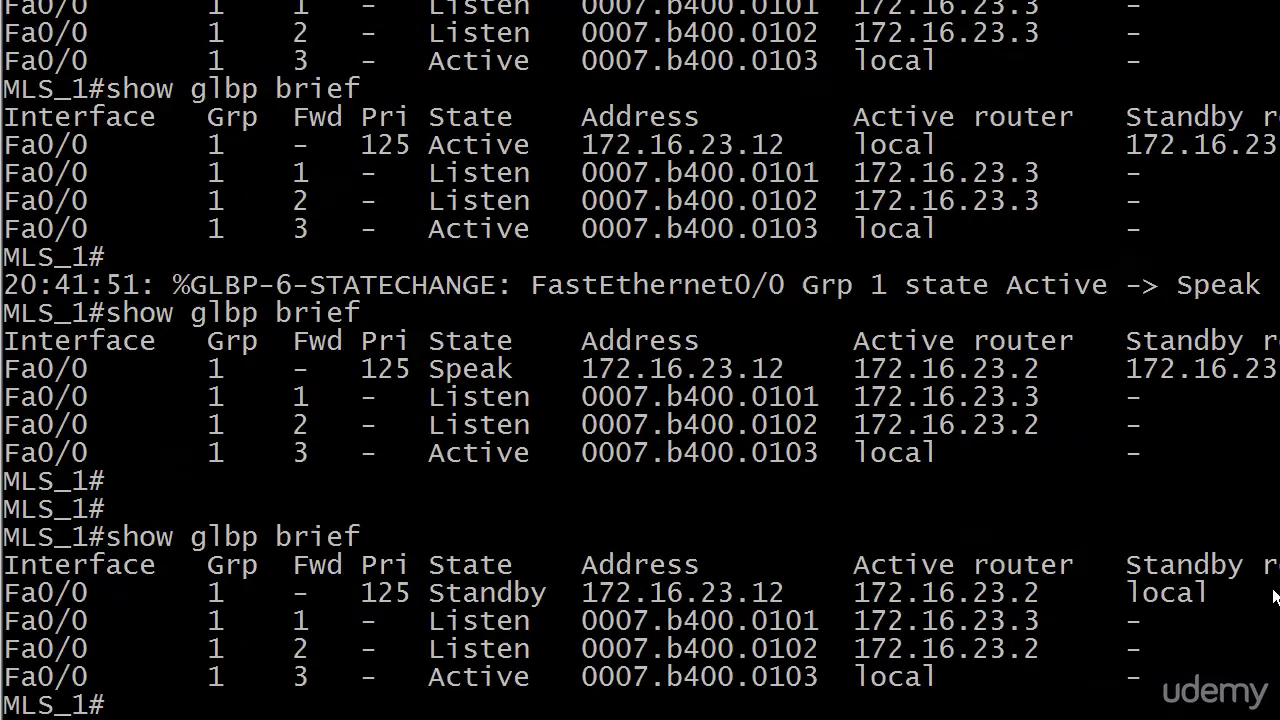
pyautogui.moveTo(453, 540)
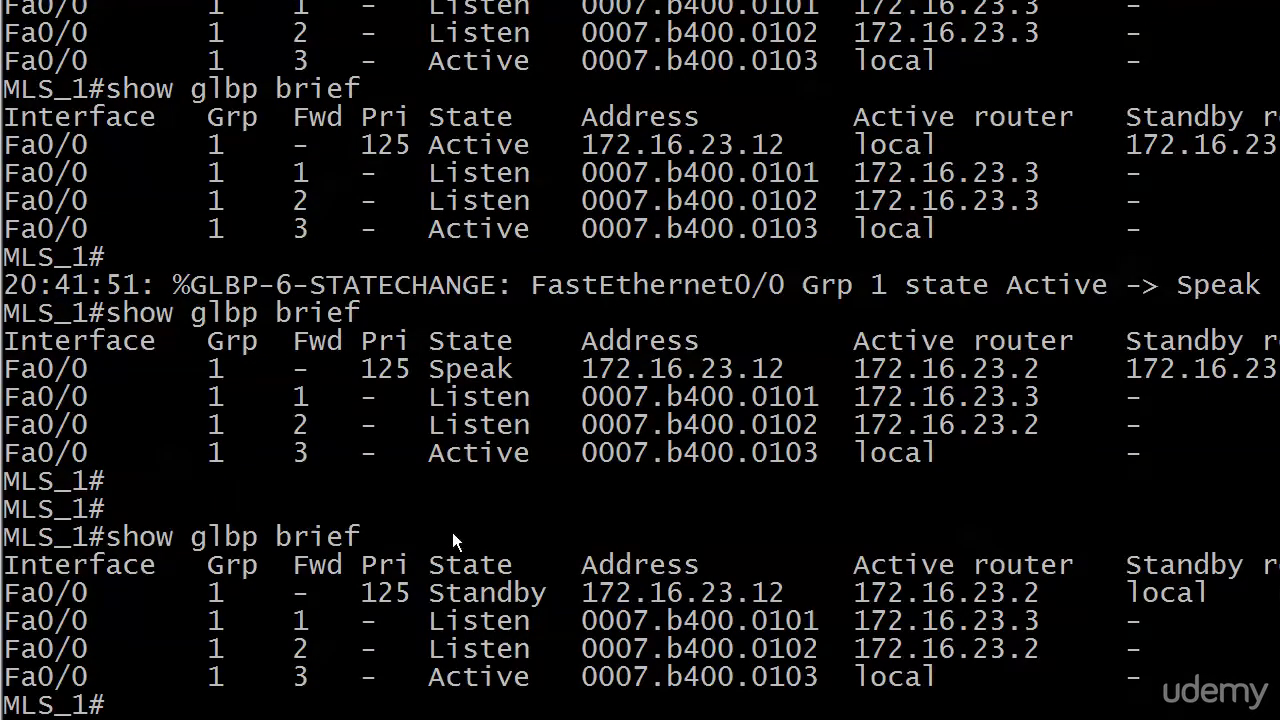
pyautogui.moveTo(435, 524)
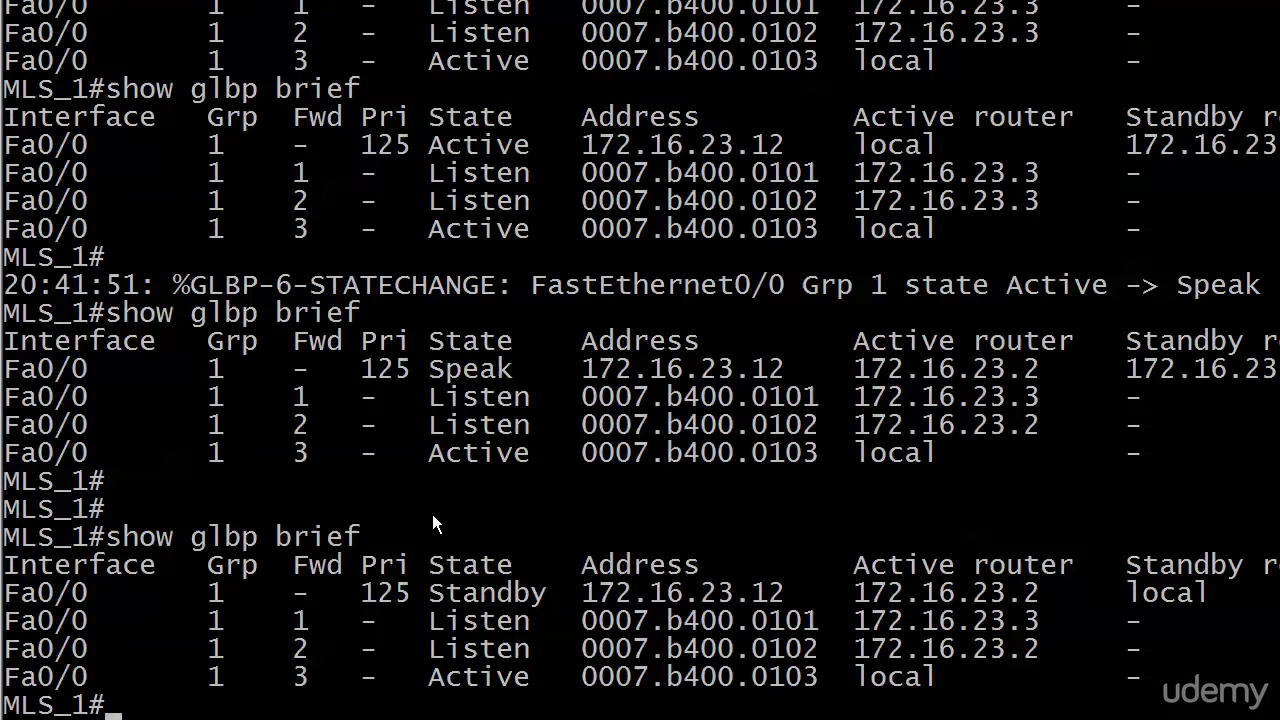
pyautogui.moveTo(405, 535)
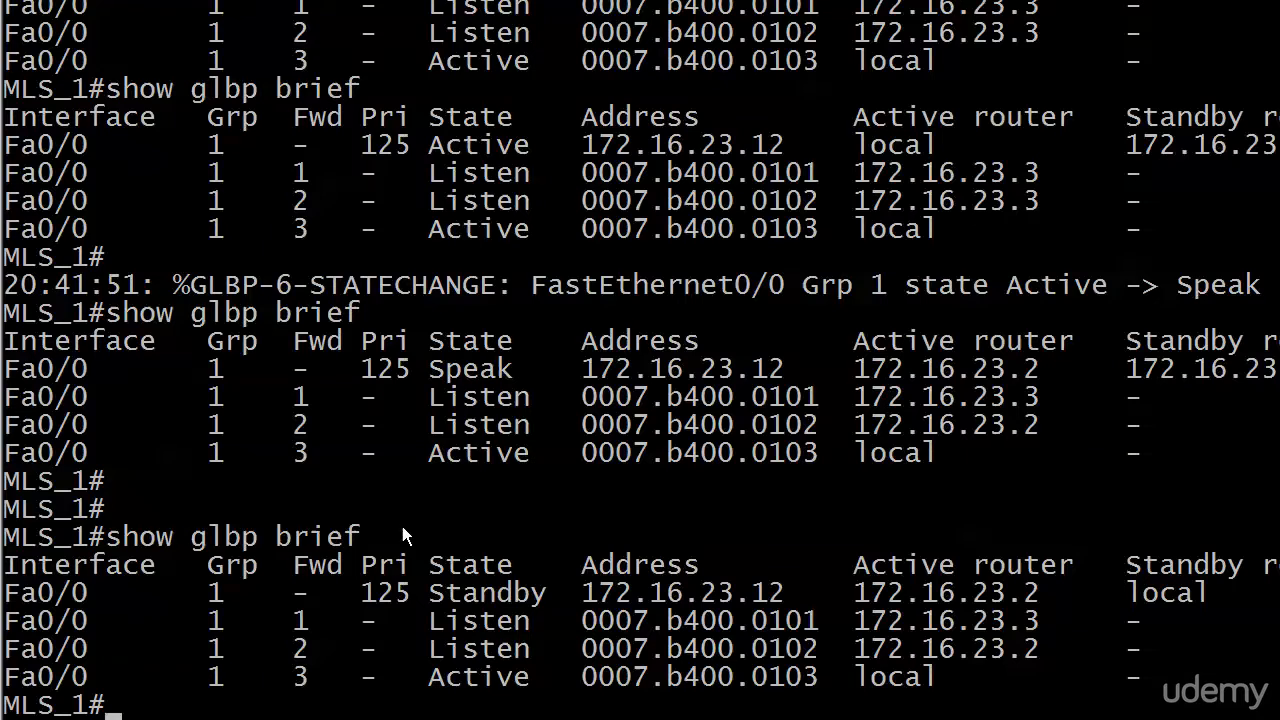
# Use the console's Mark option to start marking the Standby output.
pyautogui.rightClick(405, 535)
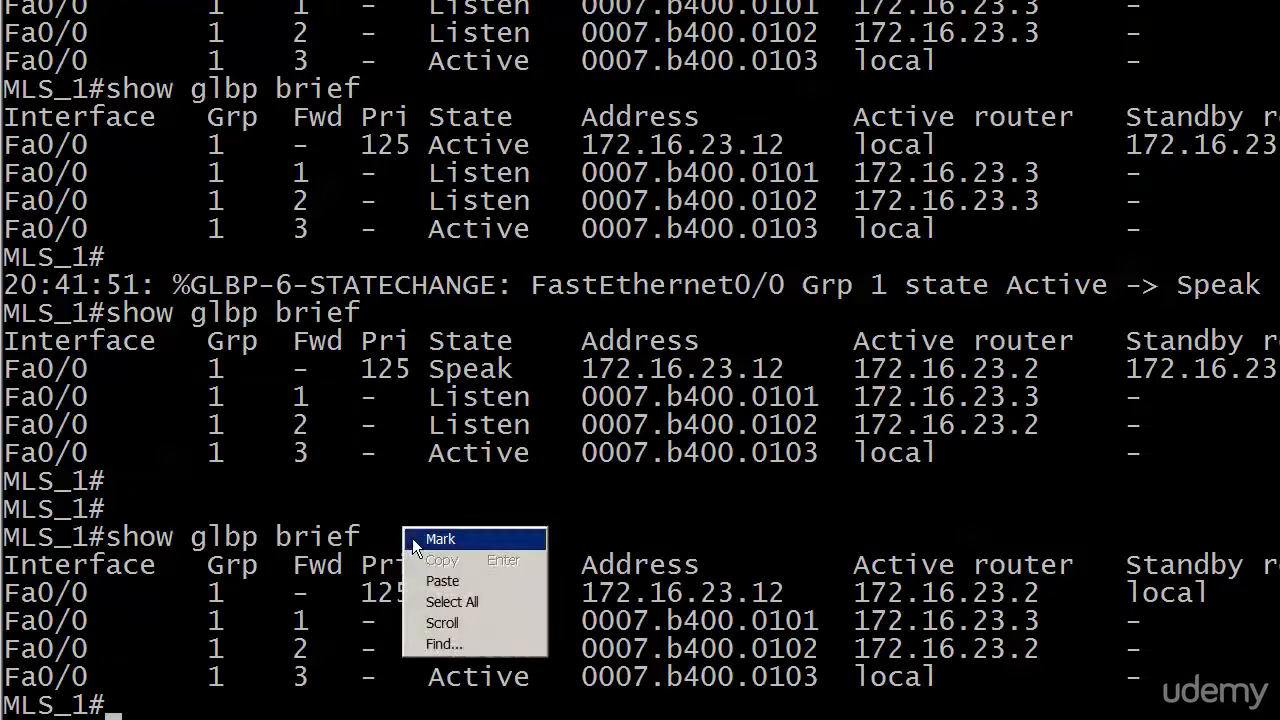
pyautogui.click(439, 538)
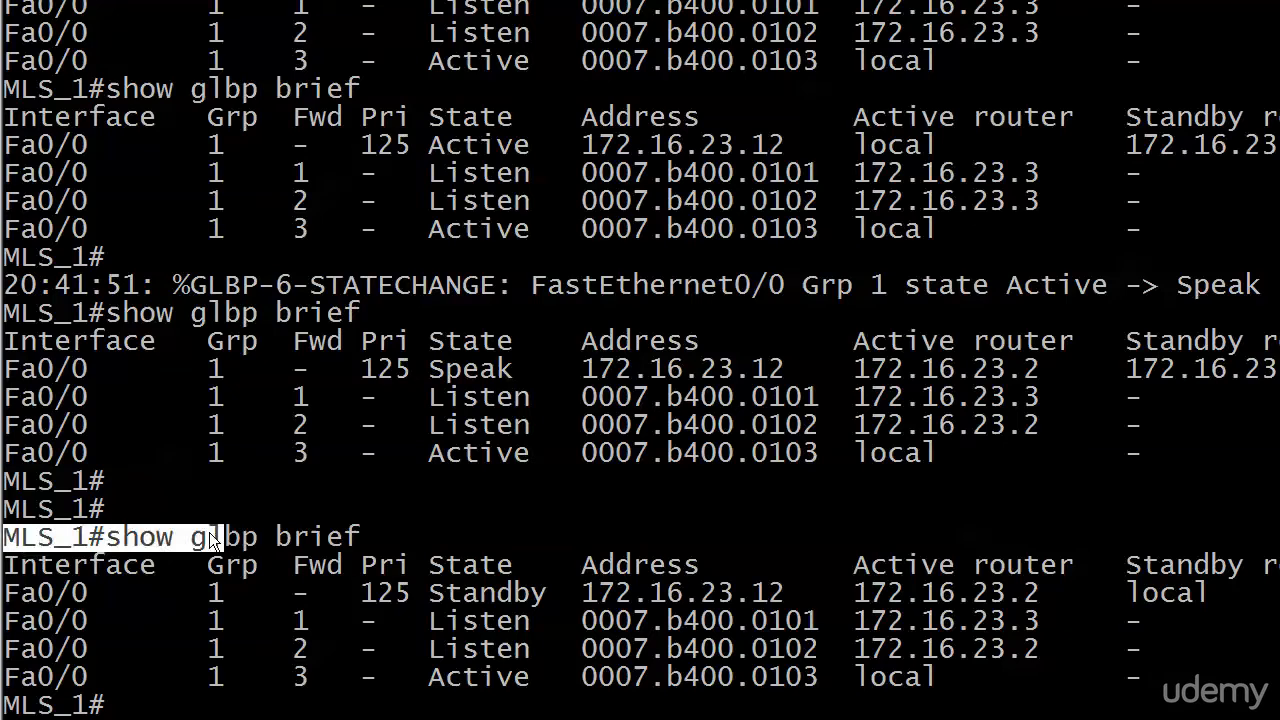